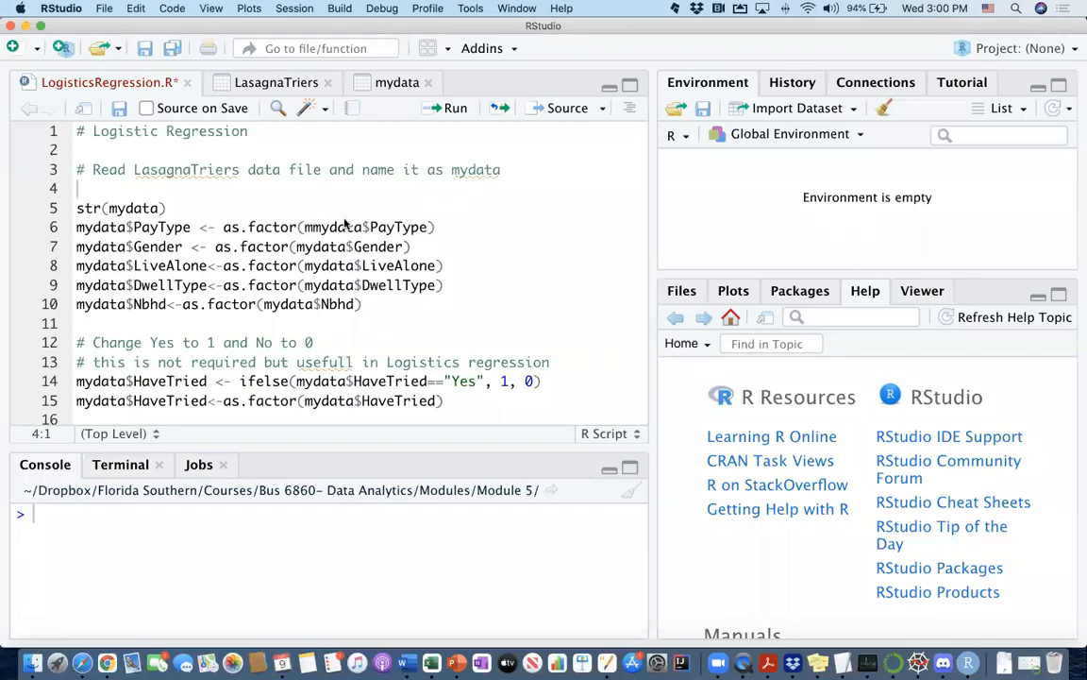
{"action": "mouse_move", "coordinate": [343, 226]}
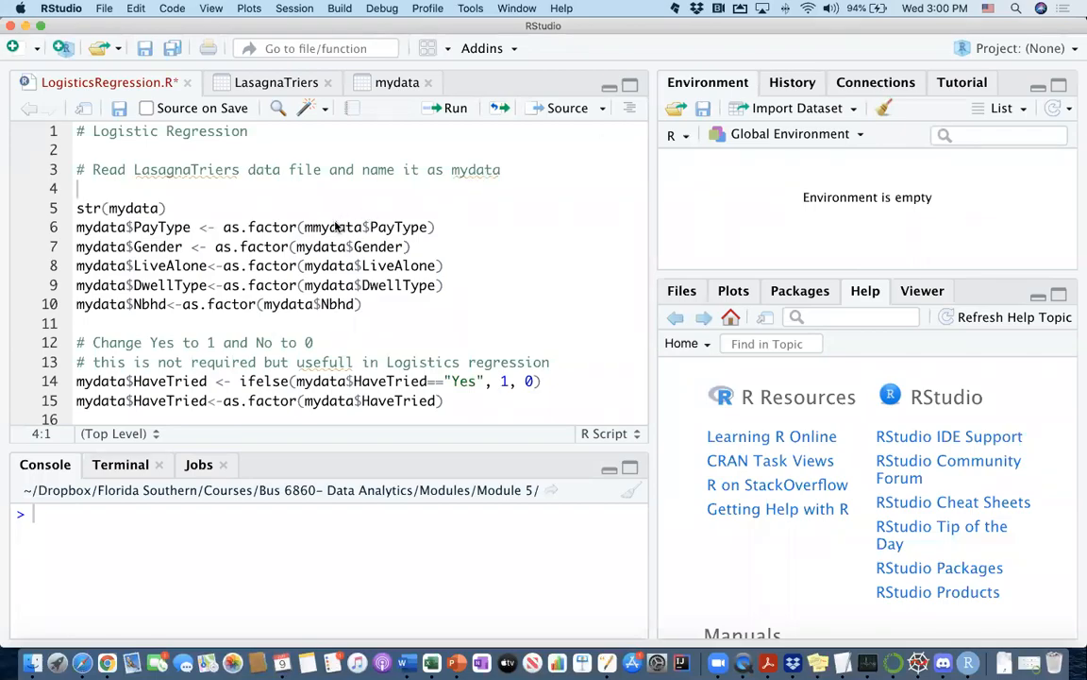
{"action": "mouse_move", "coordinate": [333, 223]}
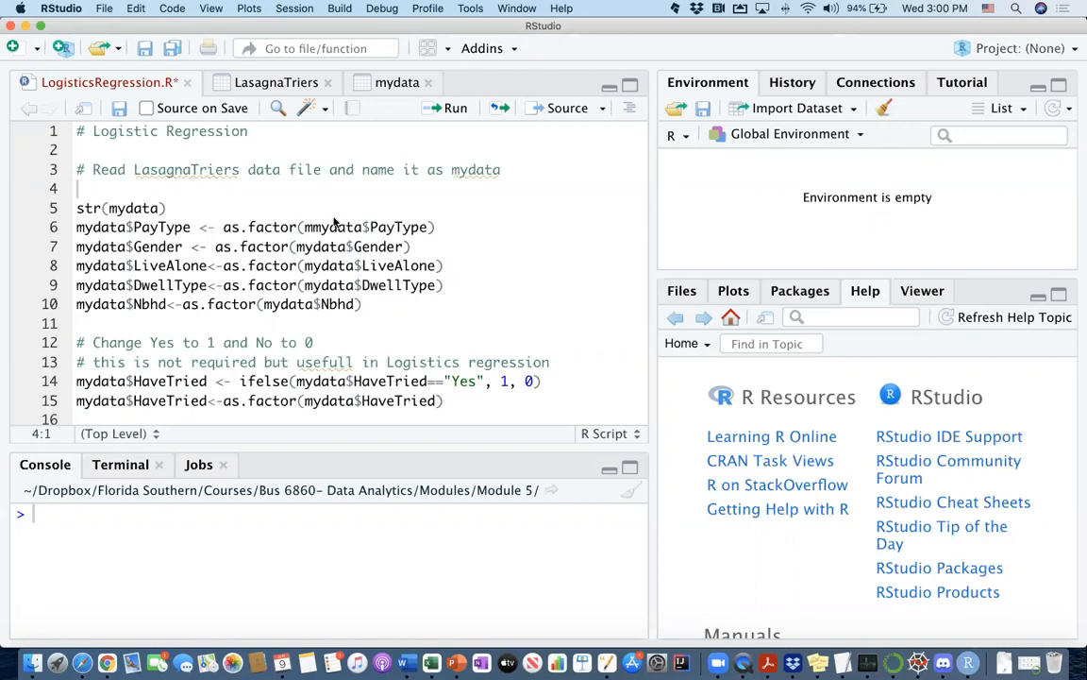
{"action": "mouse_move", "coordinate": [451, 155]}
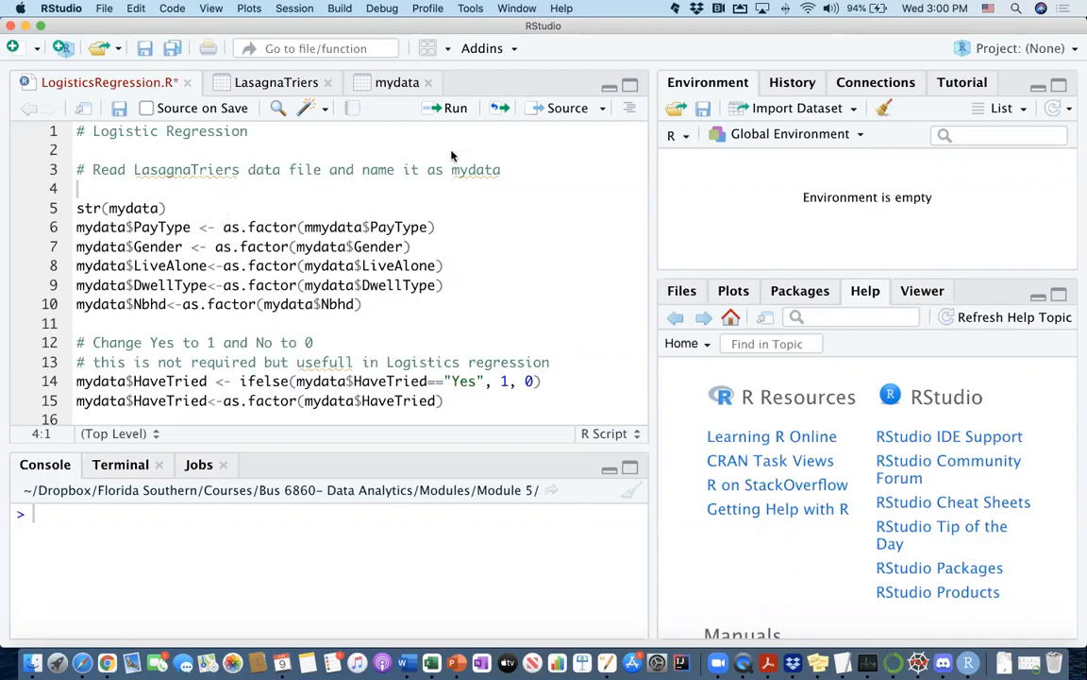
Start an Excel import from the Environment pane and load LasagnaTriers.xlsx into the preview
{"action": "left_click", "coordinate": [797, 108]}
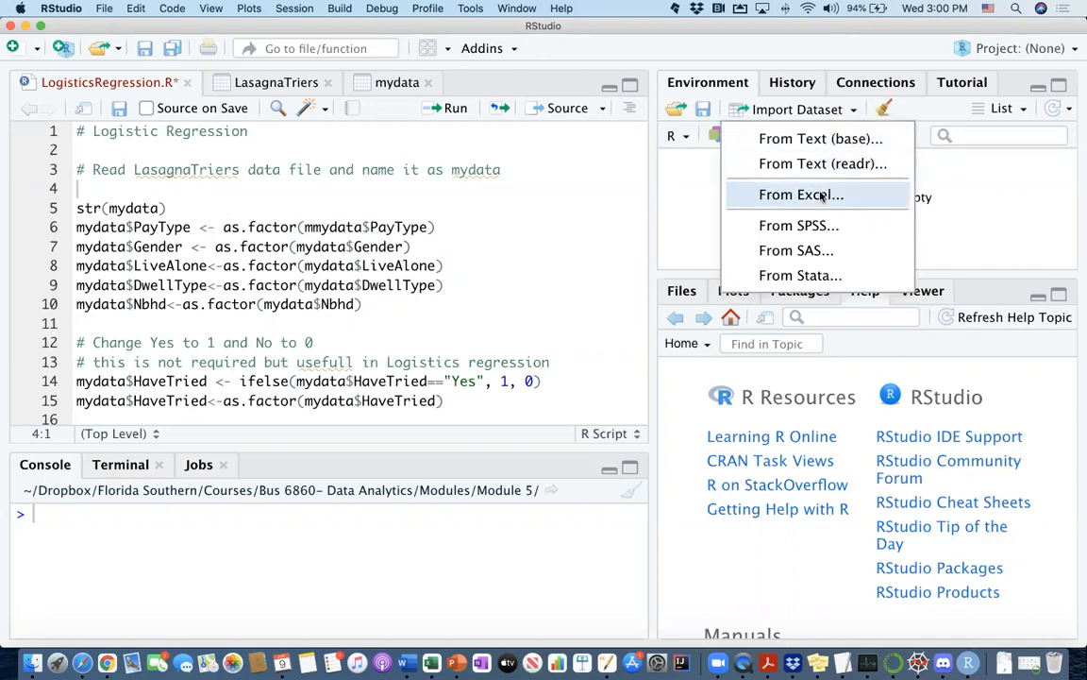
{"action": "left_click", "coordinate": [801, 195]}
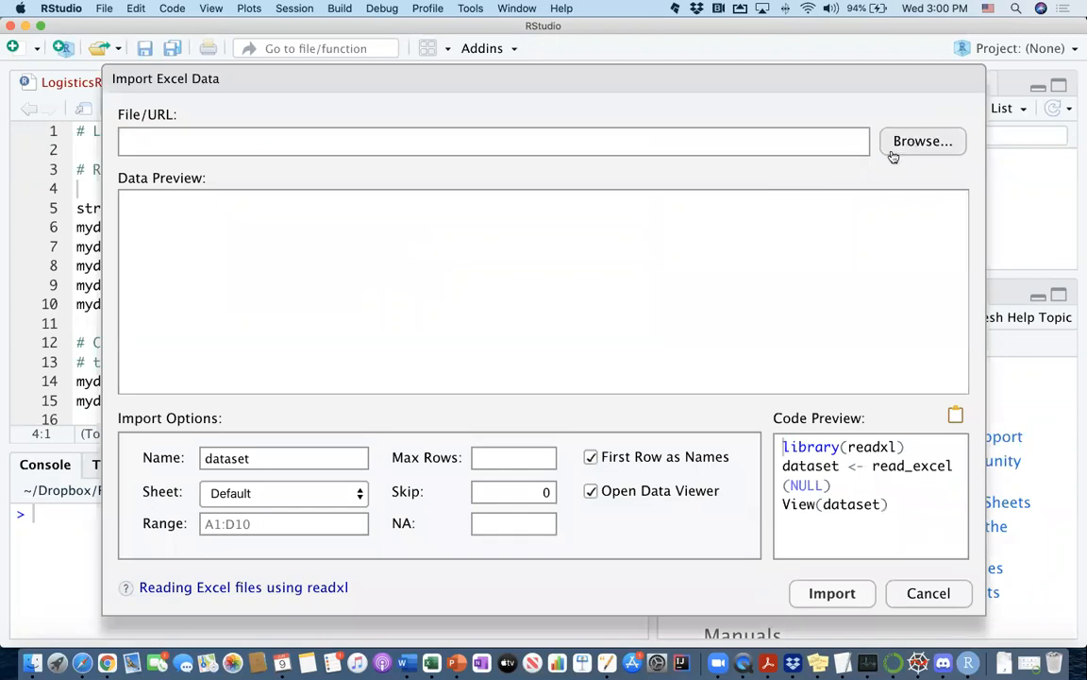
{"action": "left_click", "coordinate": [921, 139]}
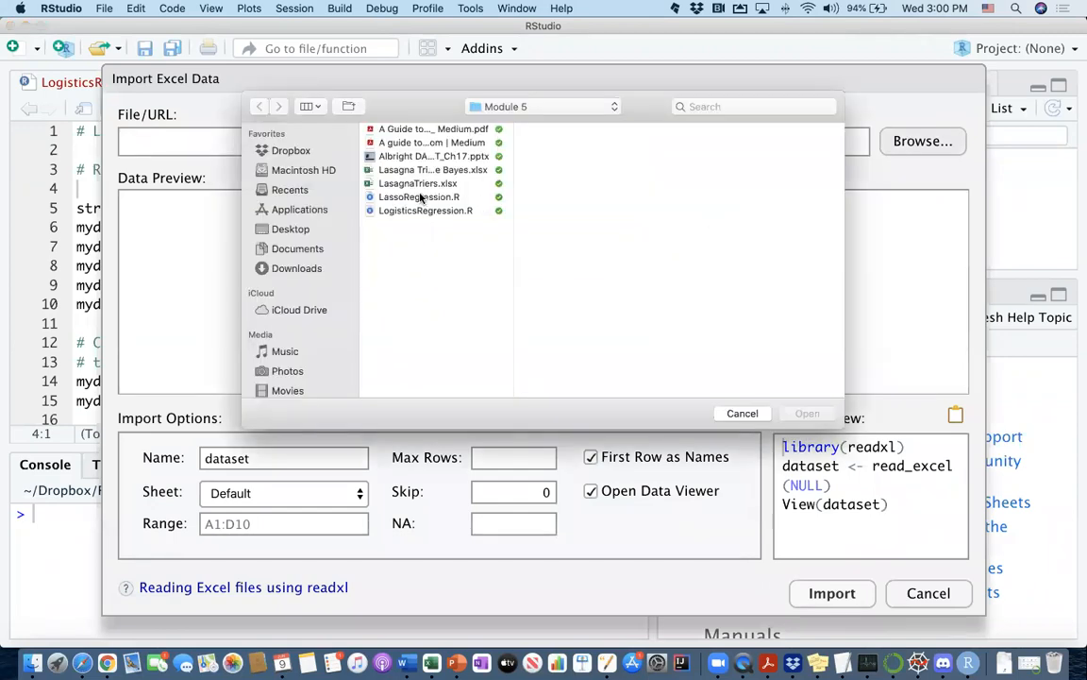
{"action": "left_click", "coordinate": [419, 183]}
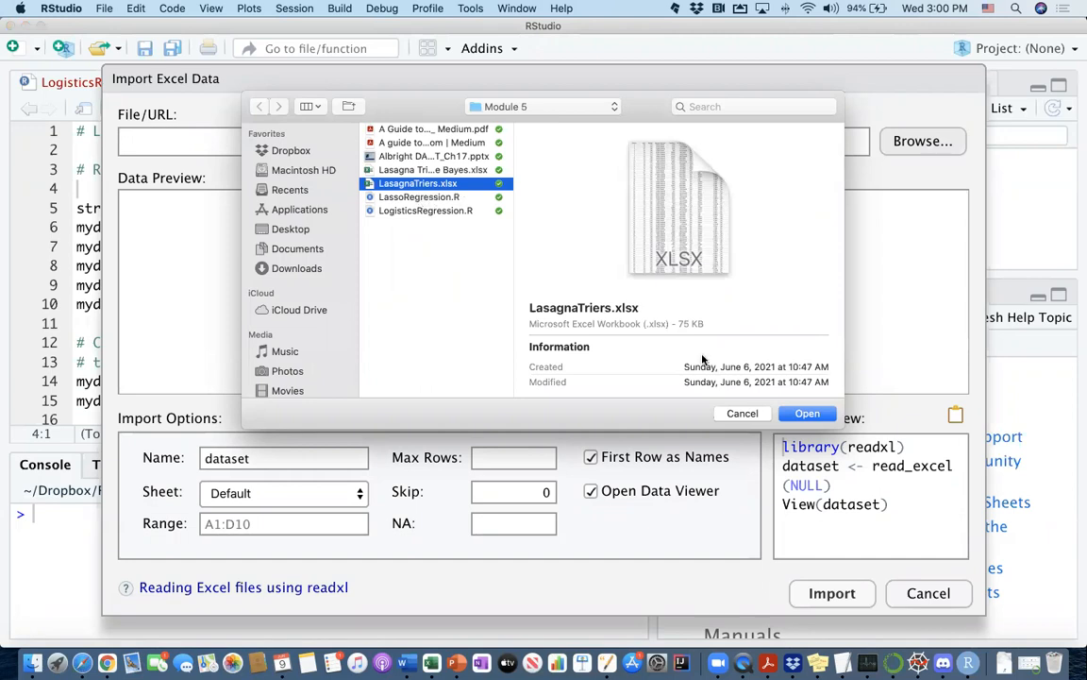
{"action": "left_click", "coordinate": [808, 411]}
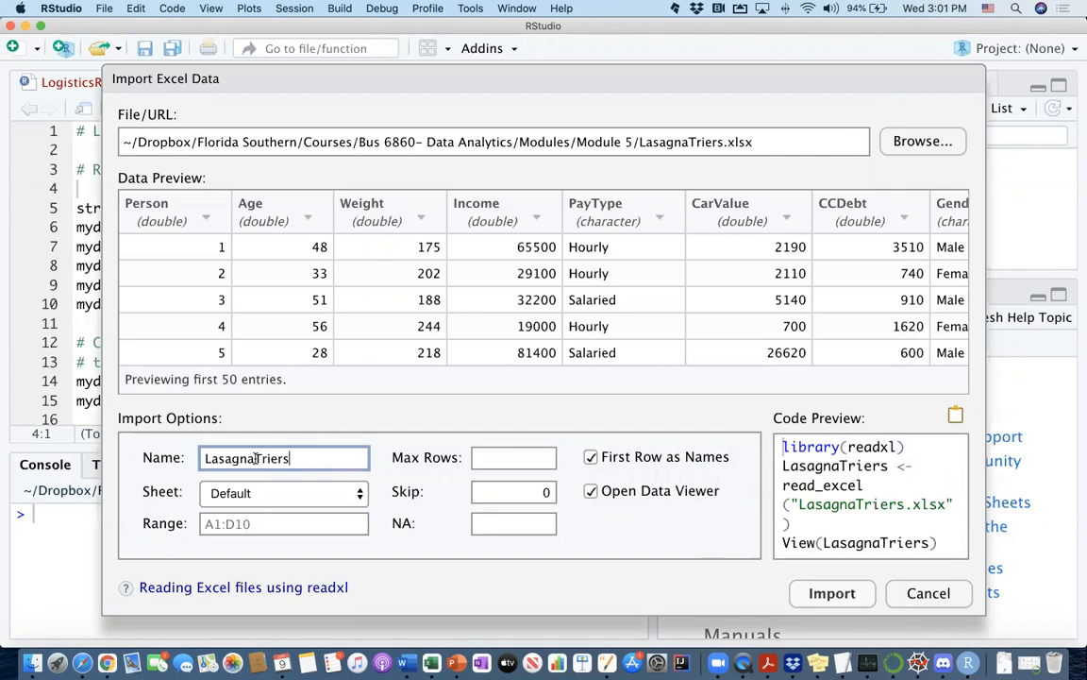
Name the imported dataset mydata
{"action": "type", "text": "myd"}
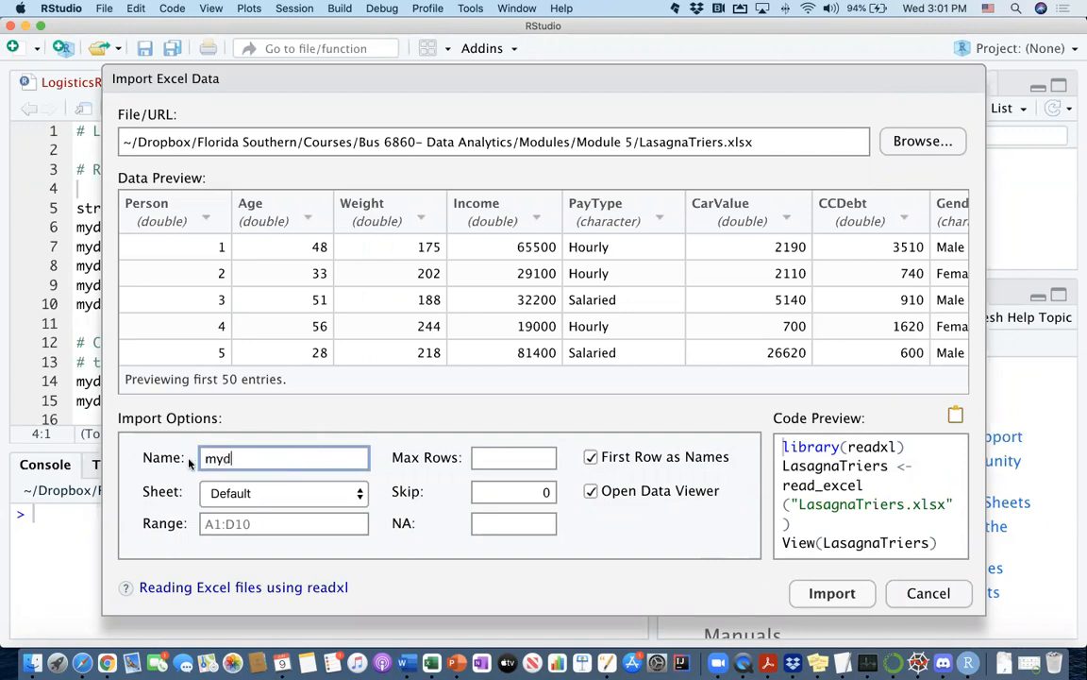
{"action": "type", "text": "ata"}
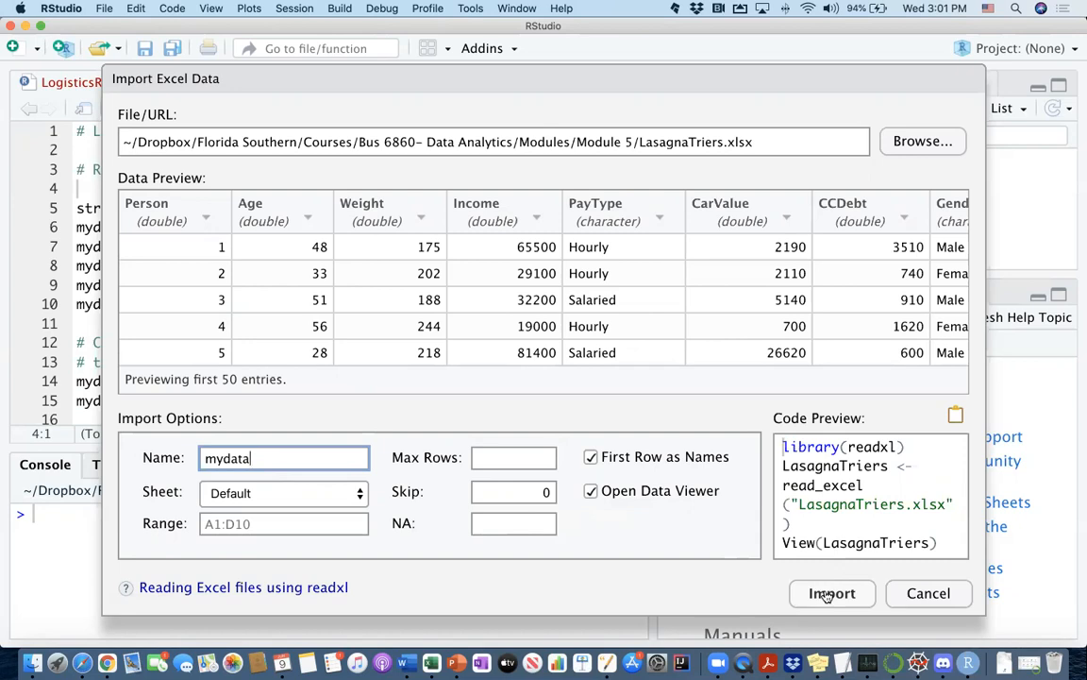
Import the workbook as mydata (856 obs, 13 variables), close the LasagnaTriers tab and browse the viewer
{"action": "left_click", "coordinate": [830, 593]}
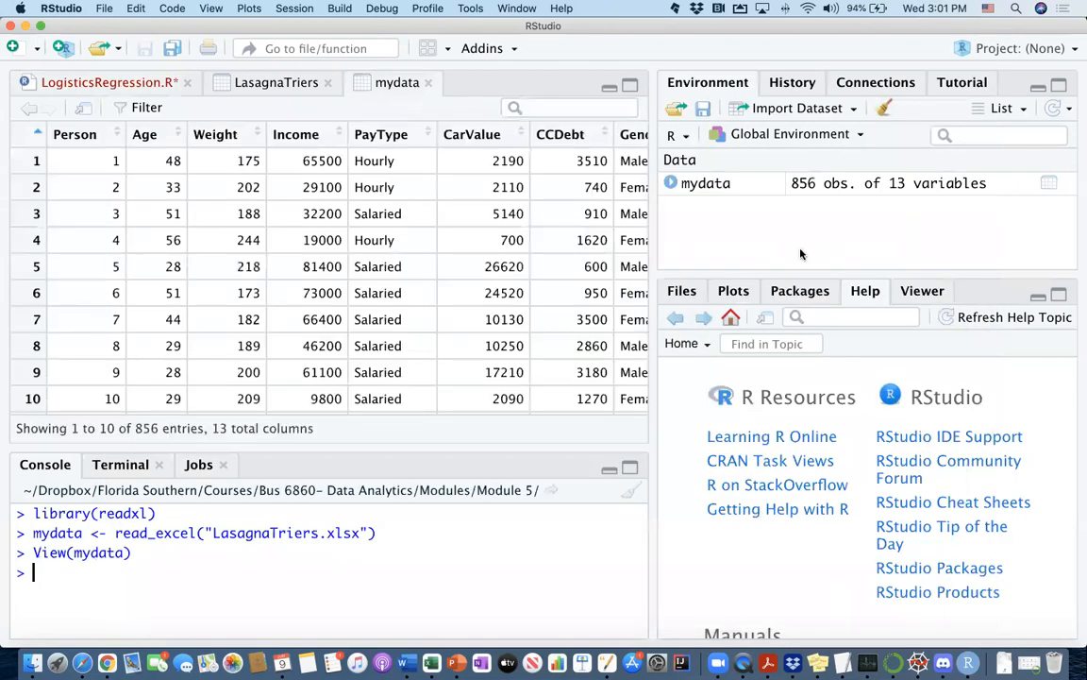
{"action": "mouse_move", "coordinate": [753, 192]}
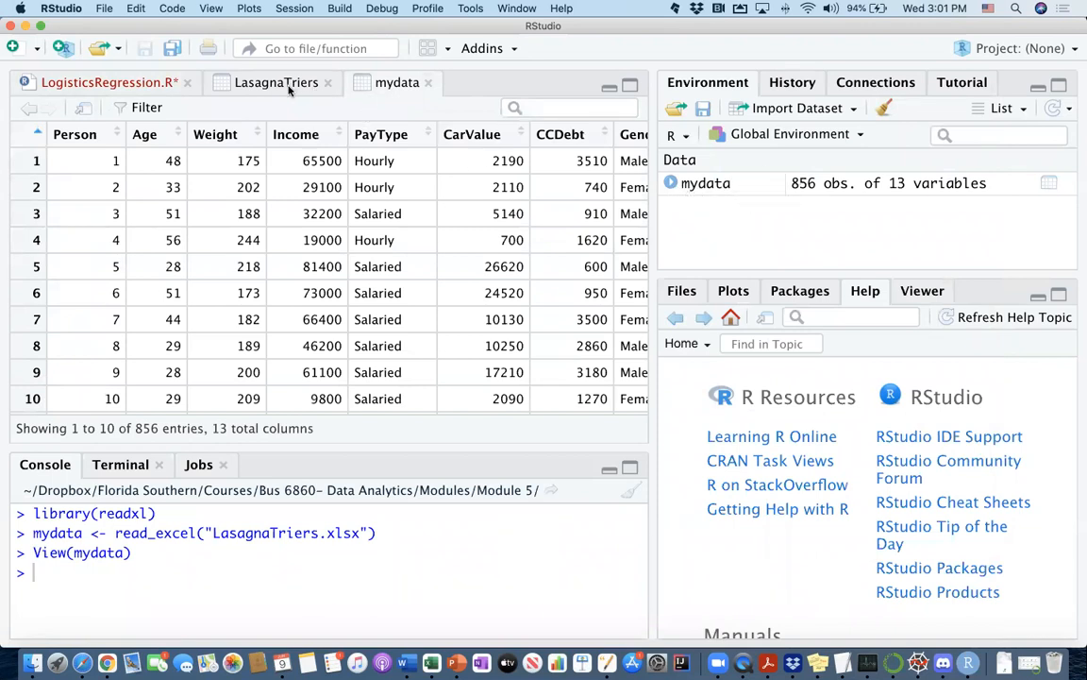
{"action": "left_click", "coordinate": [329, 83]}
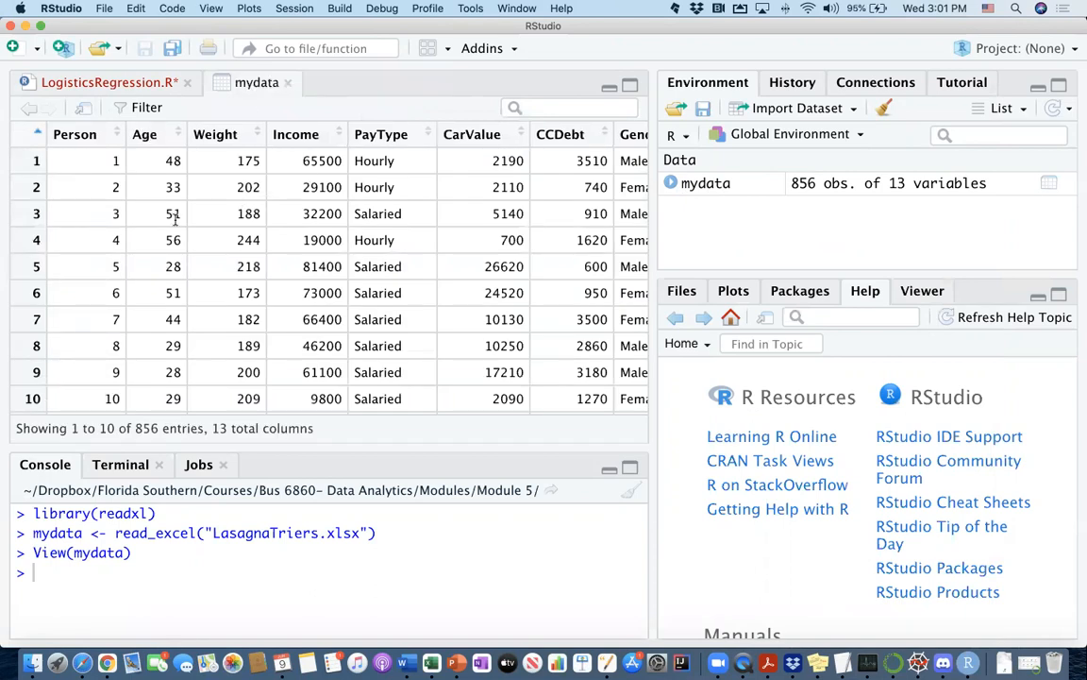
{"action": "mouse_move", "coordinate": [102, 253]}
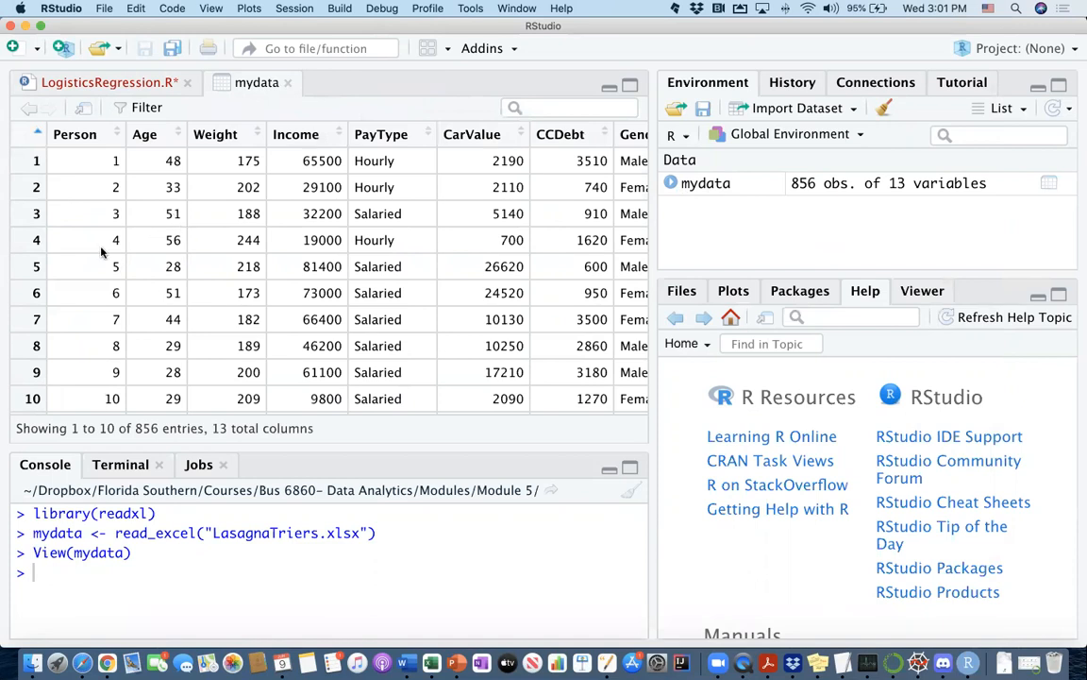
{"action": "scroll", "scroll_direction": "down", "scroll_amount": 3}
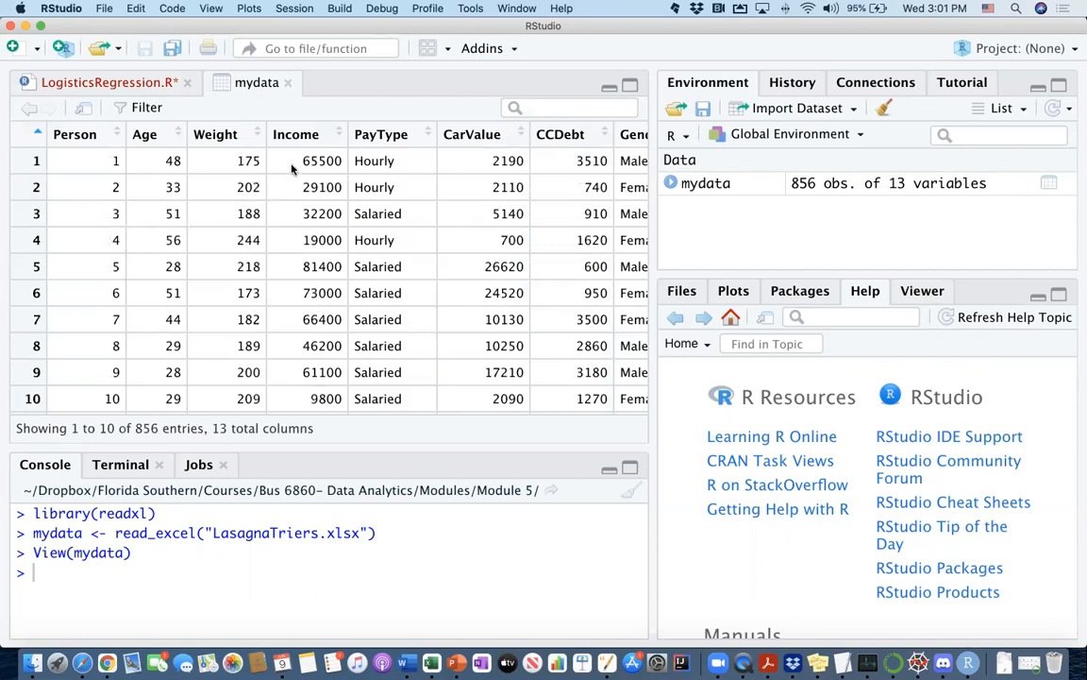
{"action": "mouse_move", "coordinate": [392, 148]}
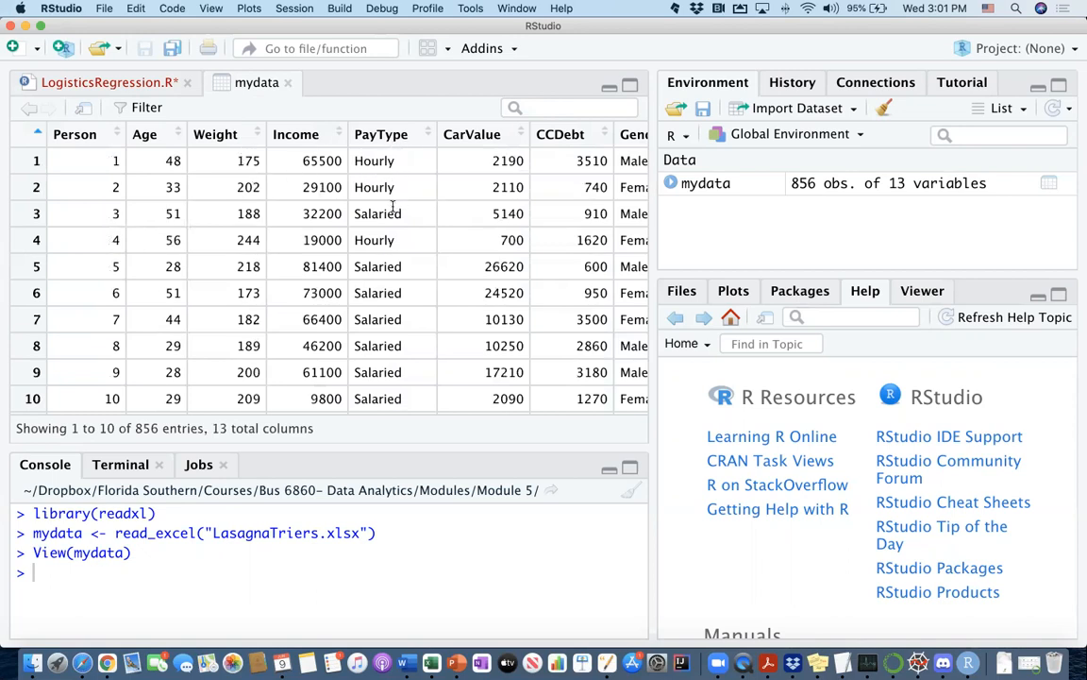
{"action": "scroll", "scroll_direction": "right", "scroll_amount": 3}
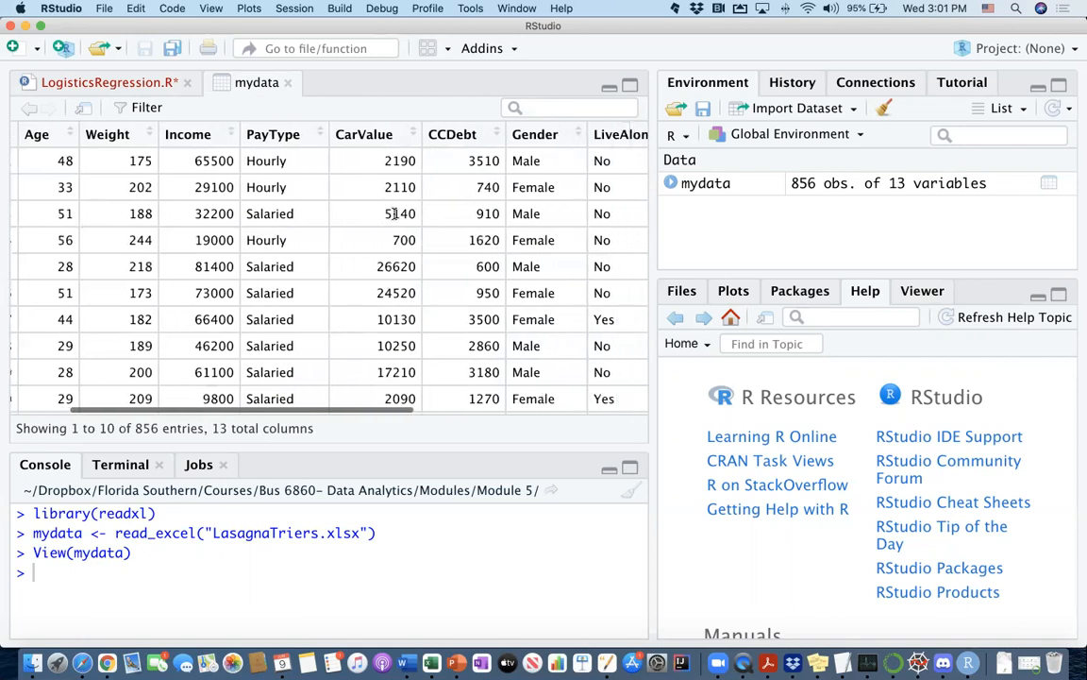
{"action": "scroll", "scroll_direction": "right", "scroll_amount": 3}
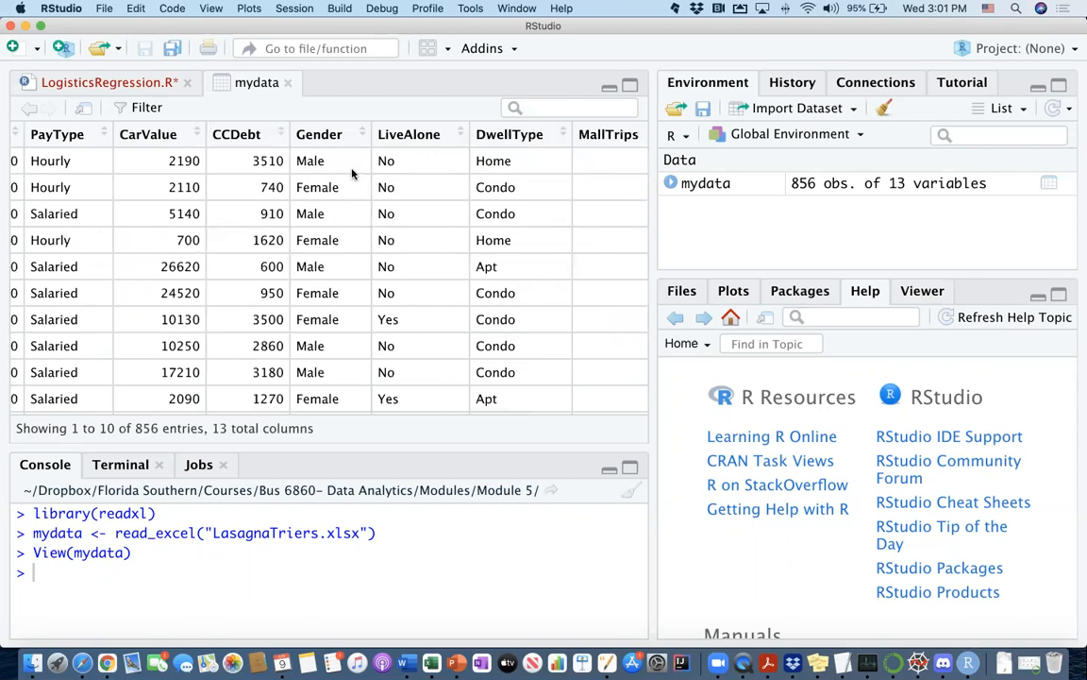
{"action": "mouse_move", "coordinate": [433, 151]}
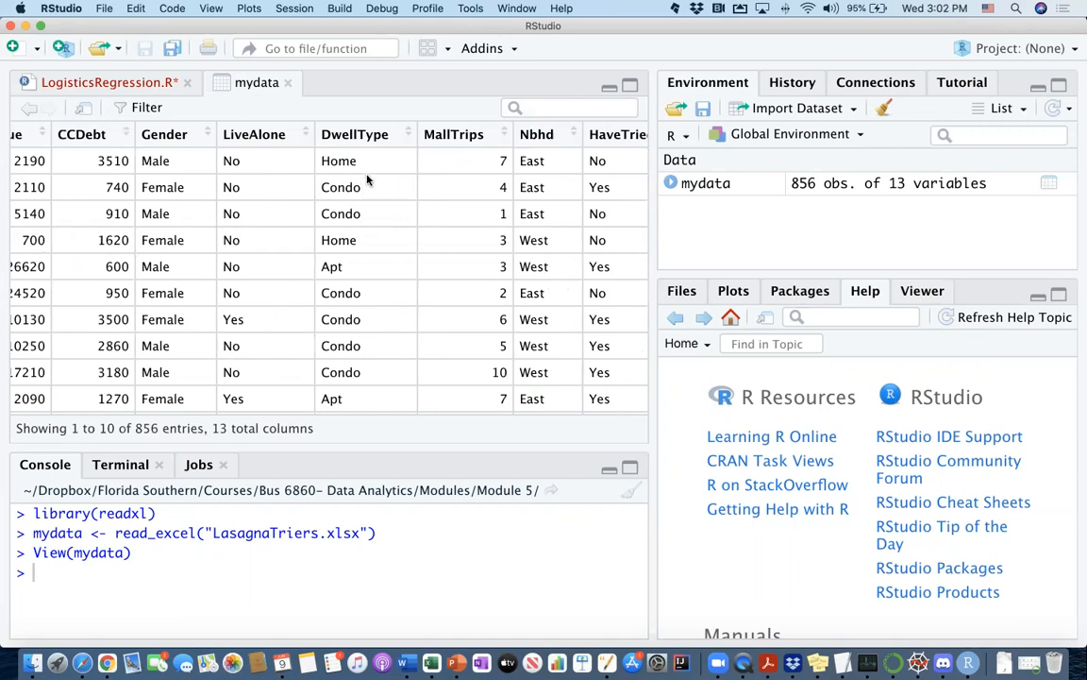
{"action": "mouse_move", "coordinate": [351, 213]}
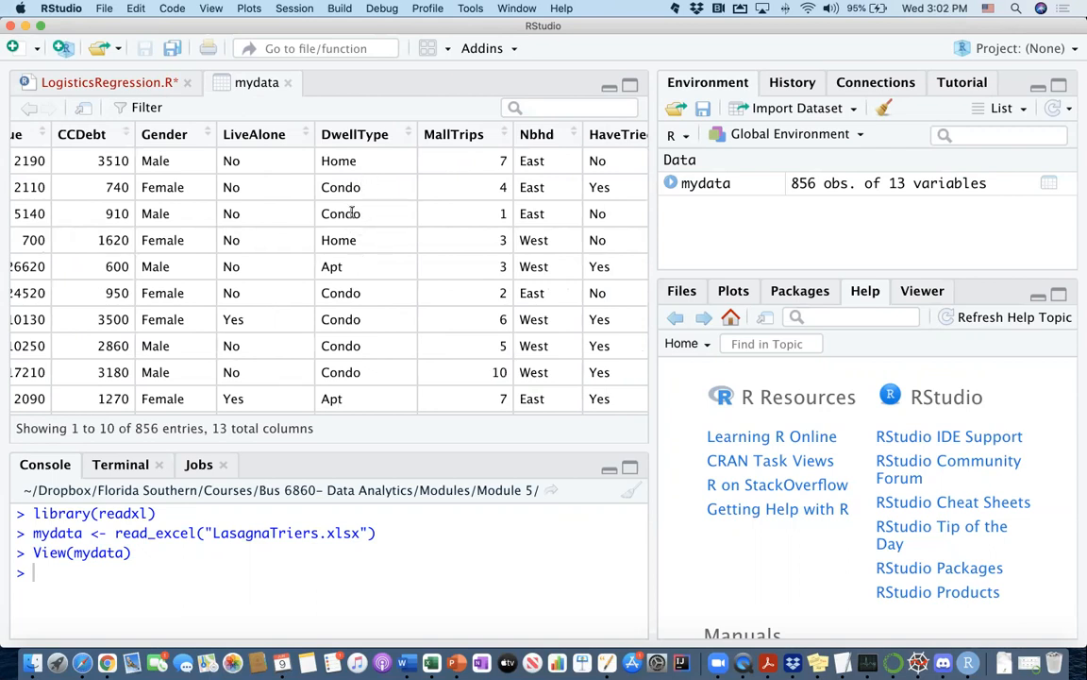
{"action": "mouse_move", "coordinate": [425, 212]}
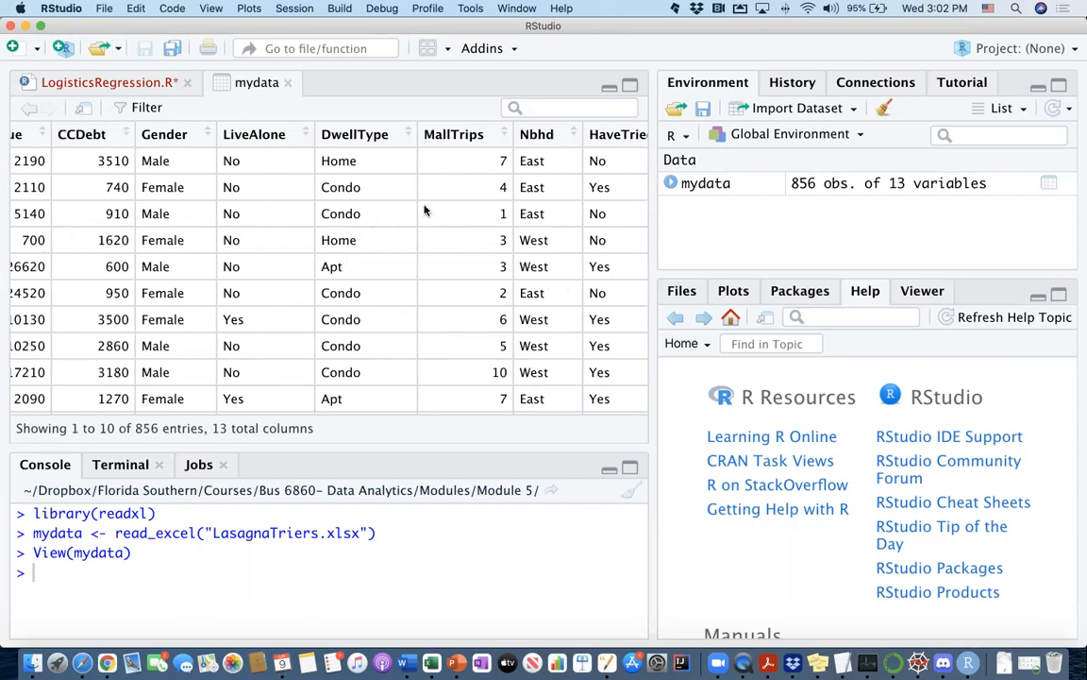
{"action": "mouse_move", "coordinate": [462, 214]}
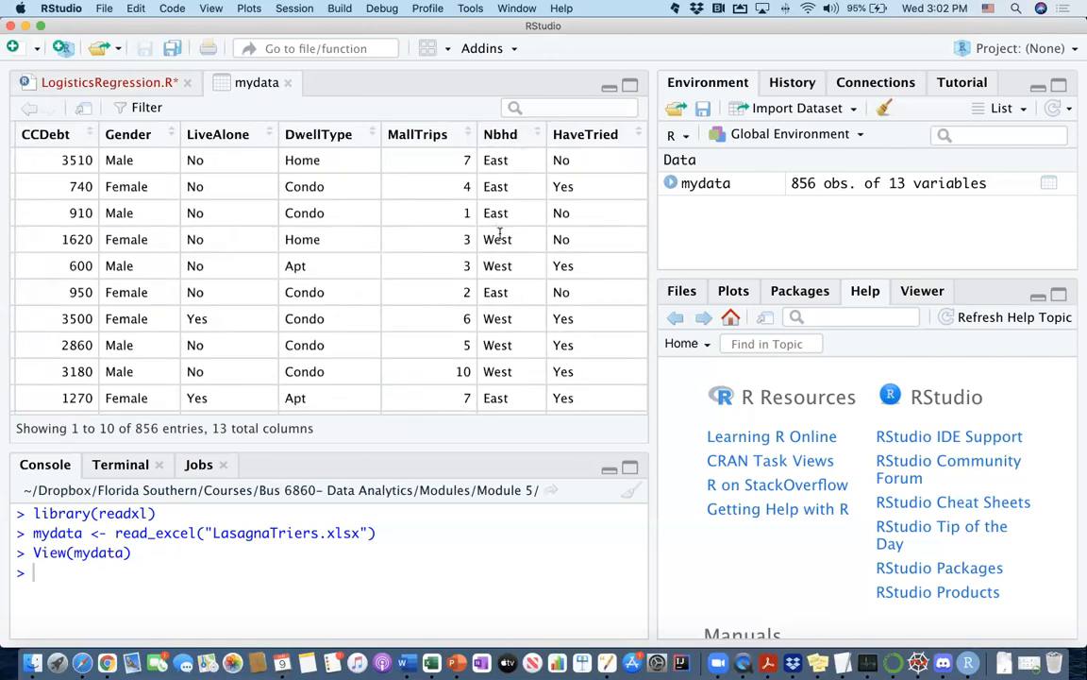
Scroll down through the mydata rows toward the MallTrips, Nbhd and HaveTried columns
{"action": "scroll", "scroll_direction": "down", "scroll_amount": 3}
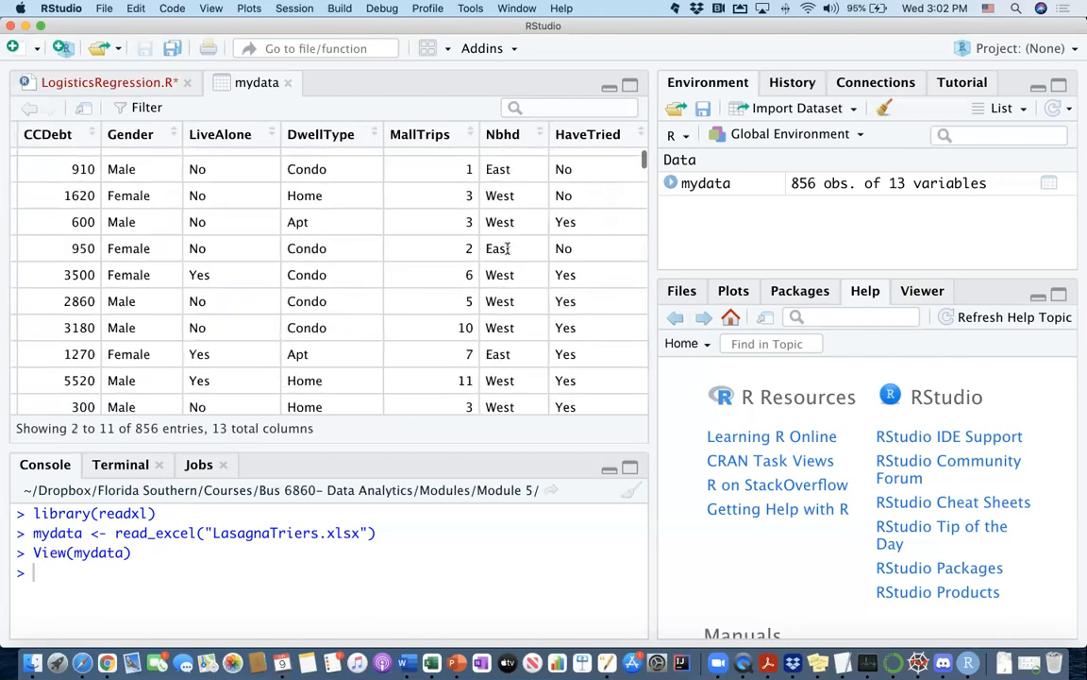
{"action": "scroll", "scroll_direction": "down", "scroll_amount": 3}
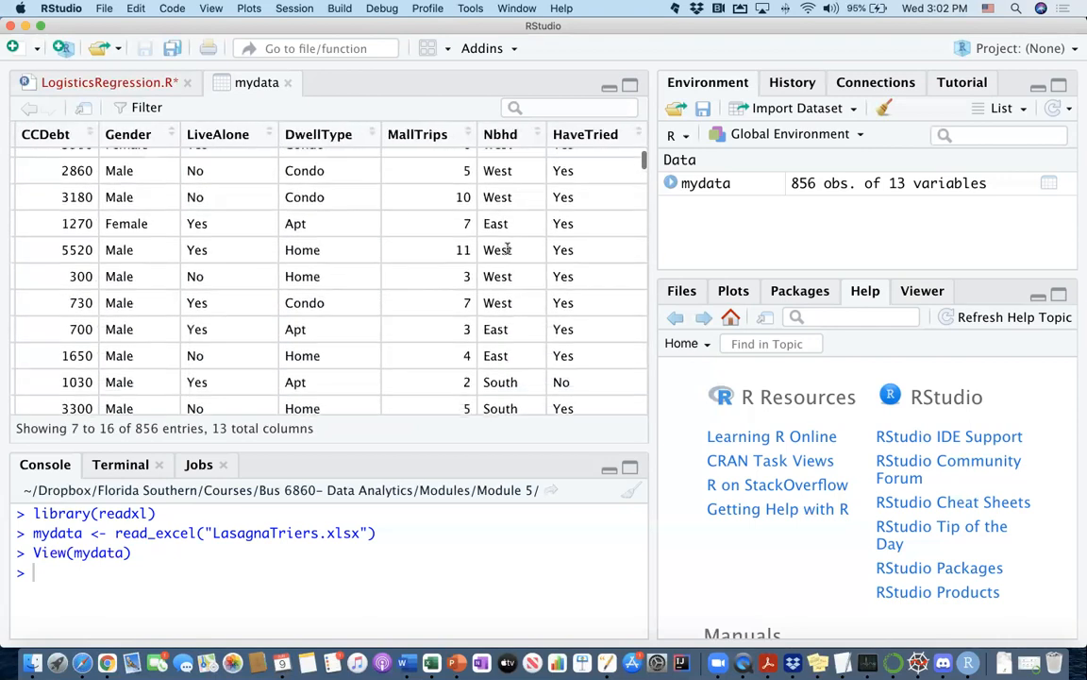
{"action": "scroll", "scroll_direction": "down", "scroll_amount": 3}
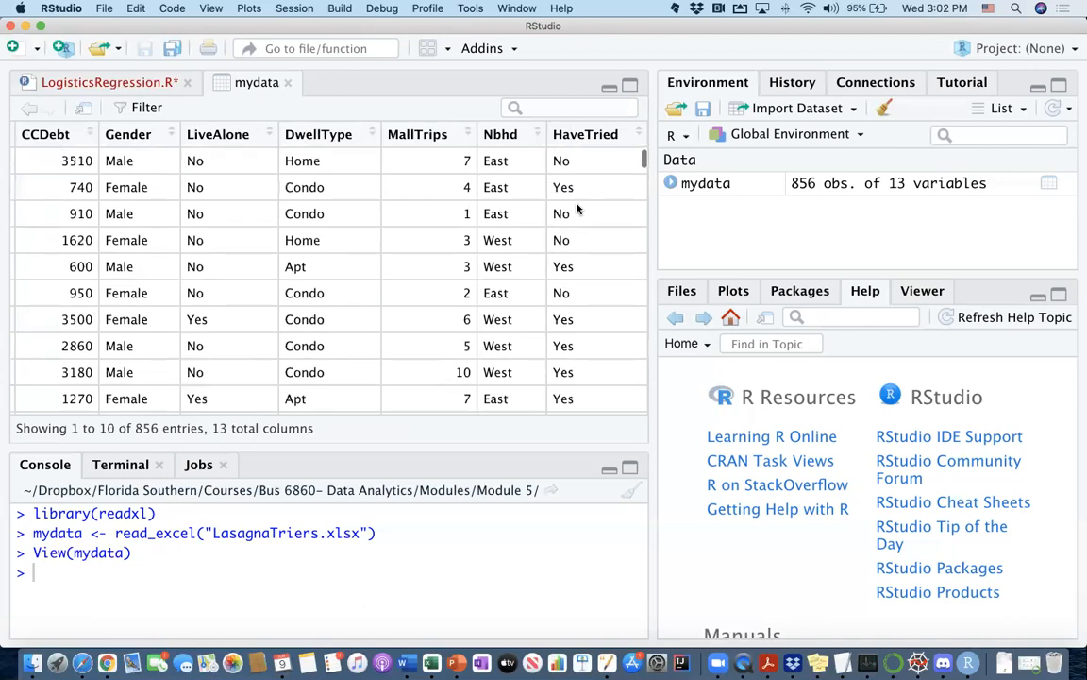
{"action": "mouse_move", "coordinate": [608, 151]}
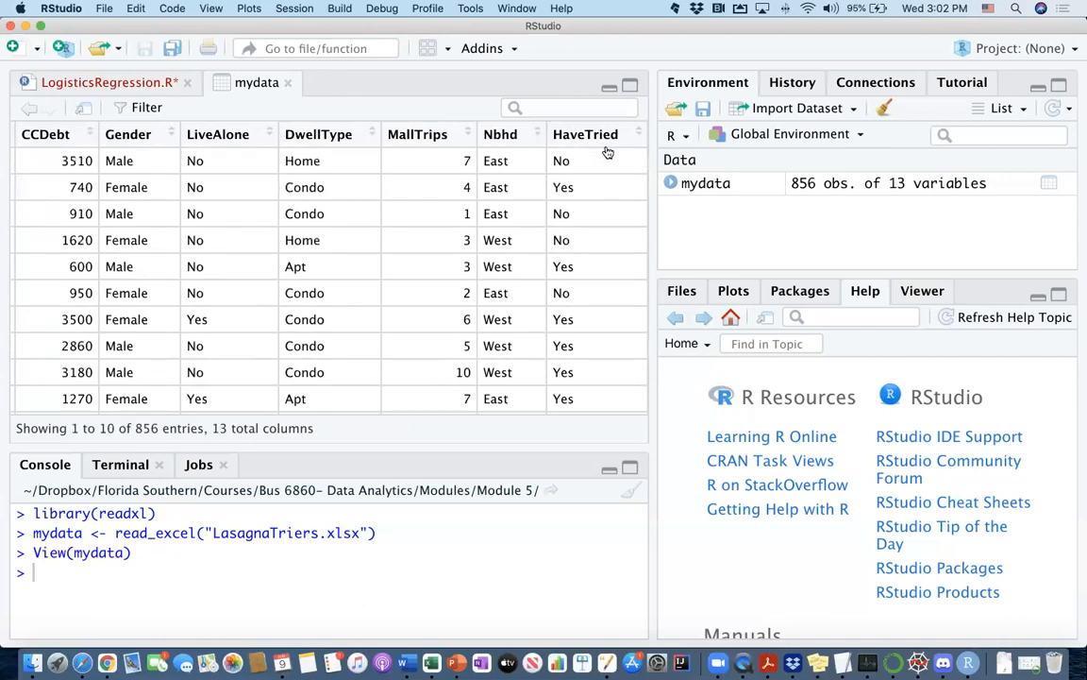
{"action": "mouse_move", "coordinate": [589, 212]}
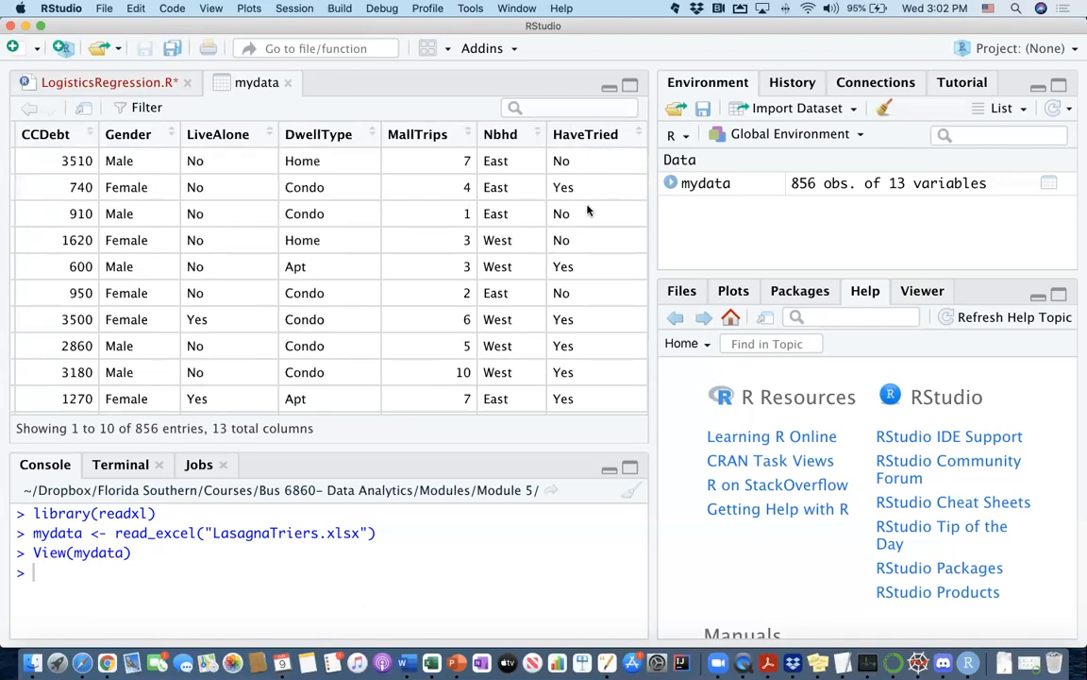
{"action": "mouse_move", "coordinate": [586, 217]}
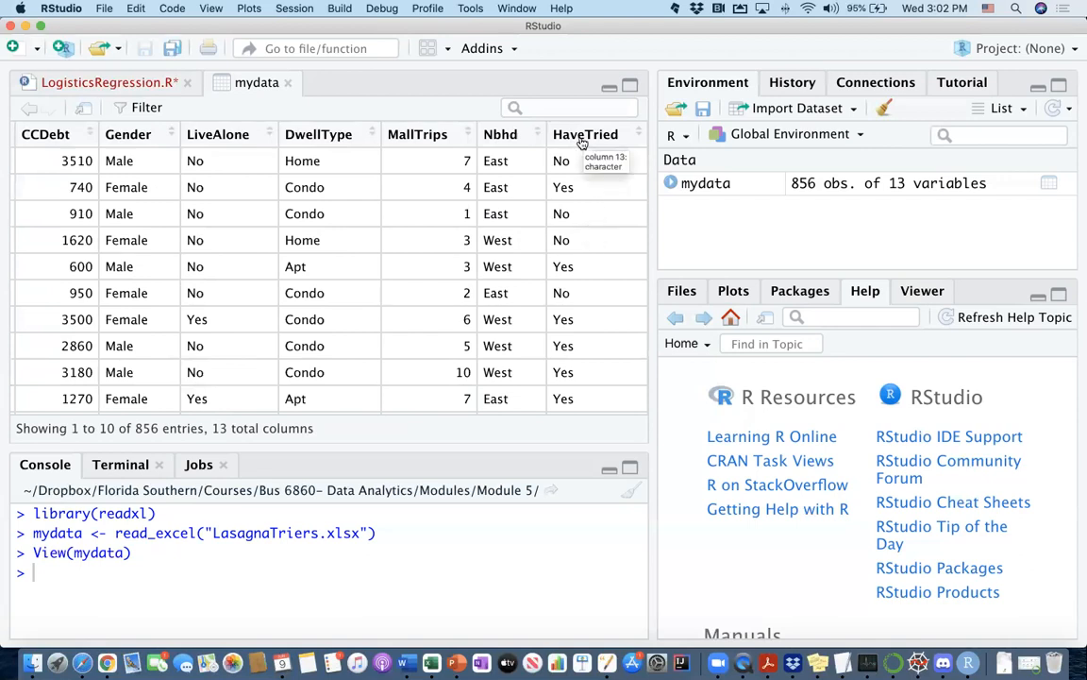
{"action": "mouse_move", "coordinate": [612, 147]}
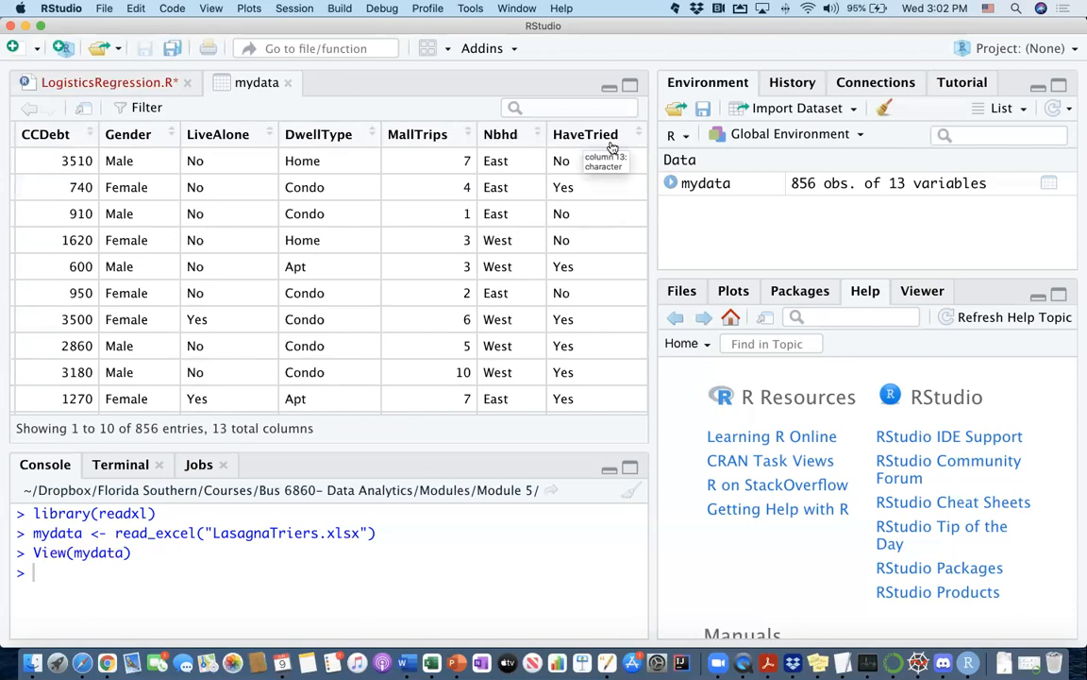
{"action": "mouse_move", "coordinate": [578, 197]}
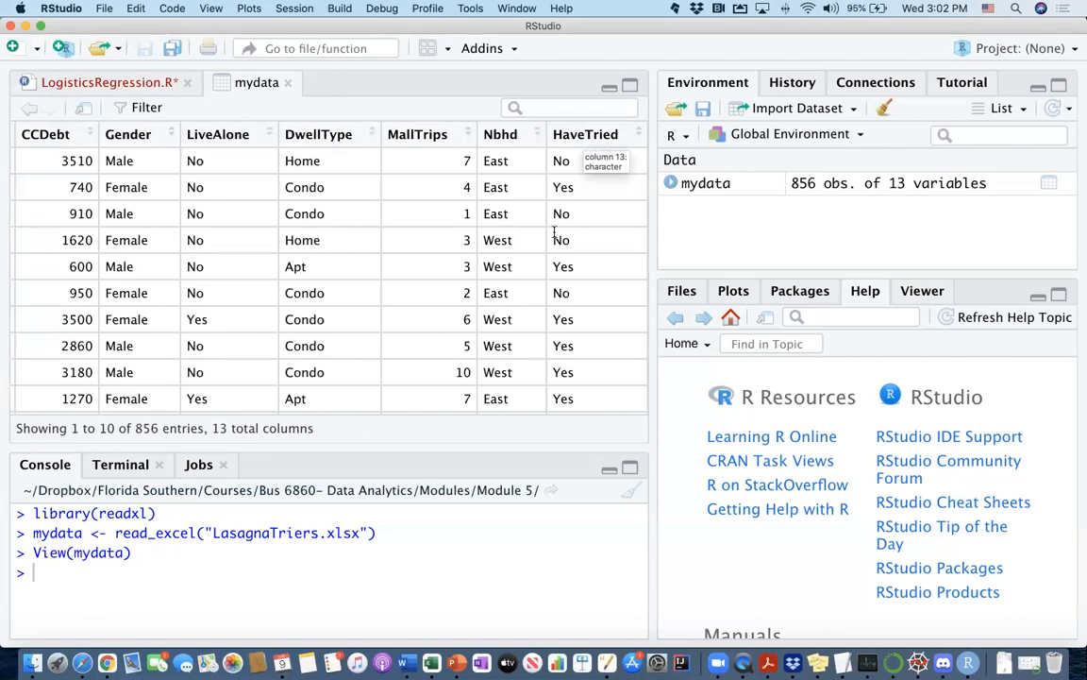
{"action": "mouse_move", "coordinate": [524, 242]}
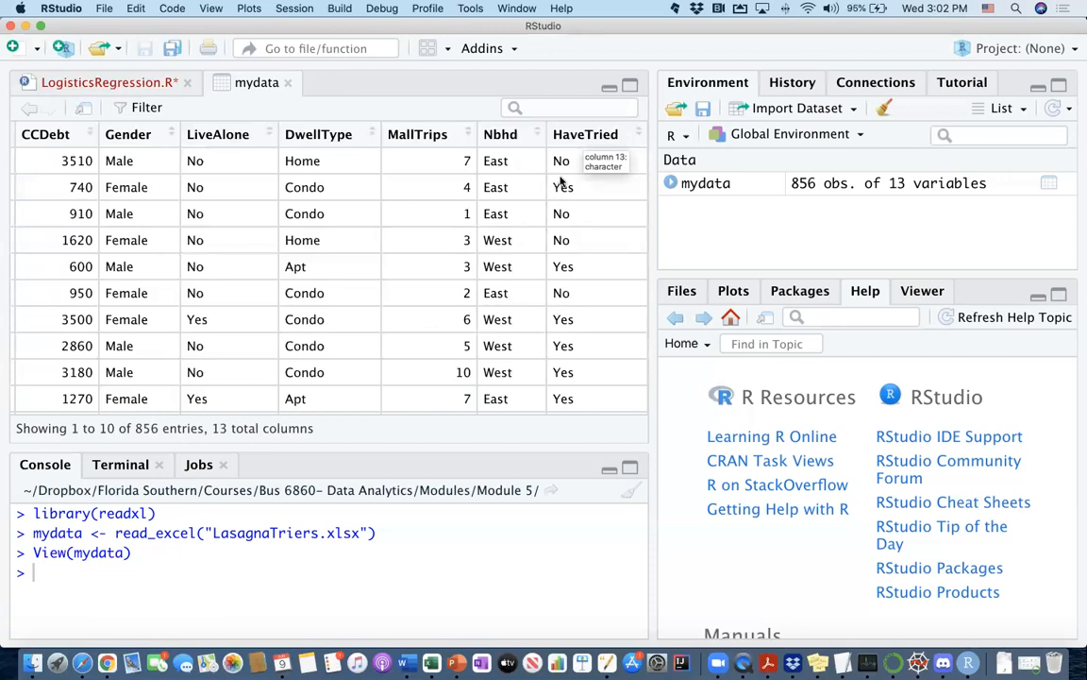
{"action": "mouse_move", "coordinate": [488, 234]}
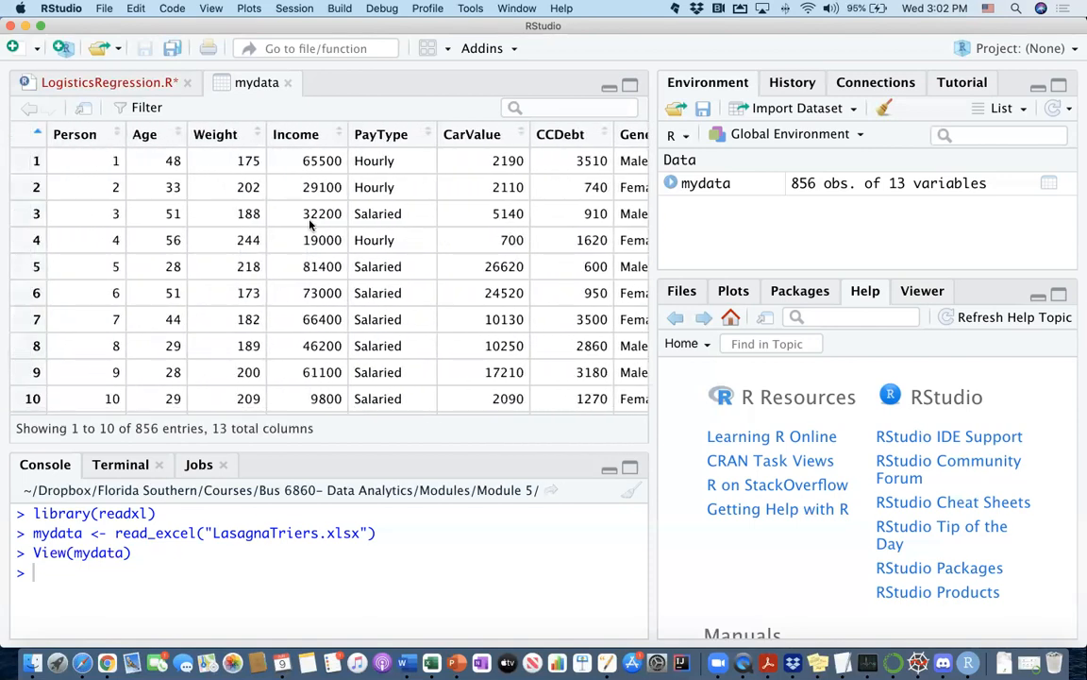
{"action": "mouse_move", "coordinate": [359, 229]}
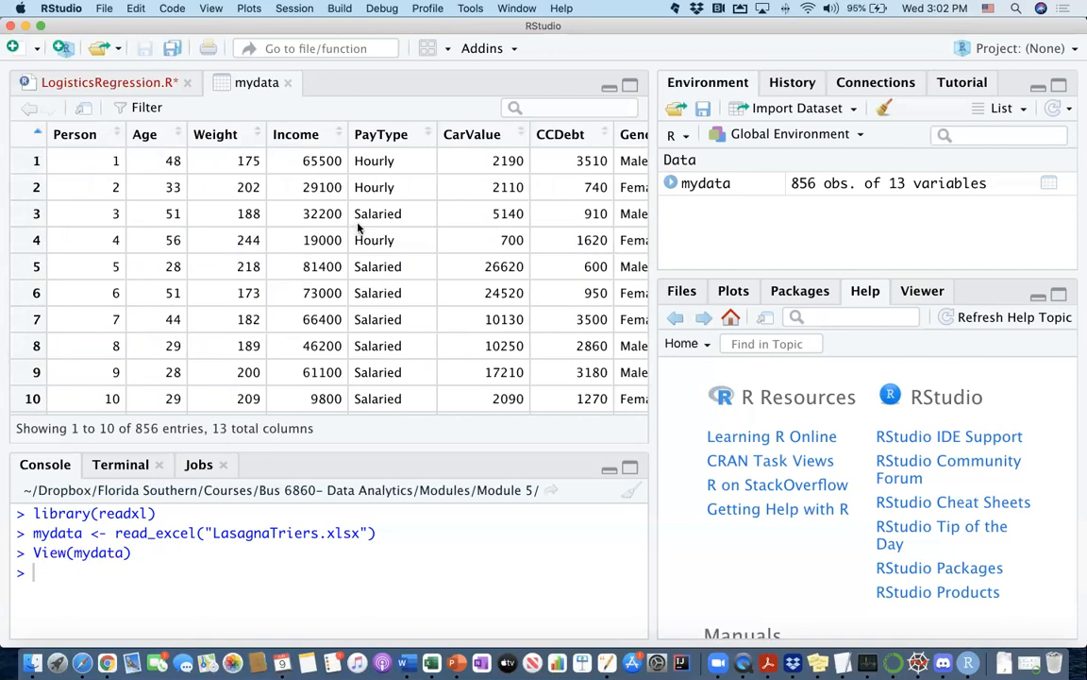
{"action": "mouse_move", "coordinate": [414, 234]}
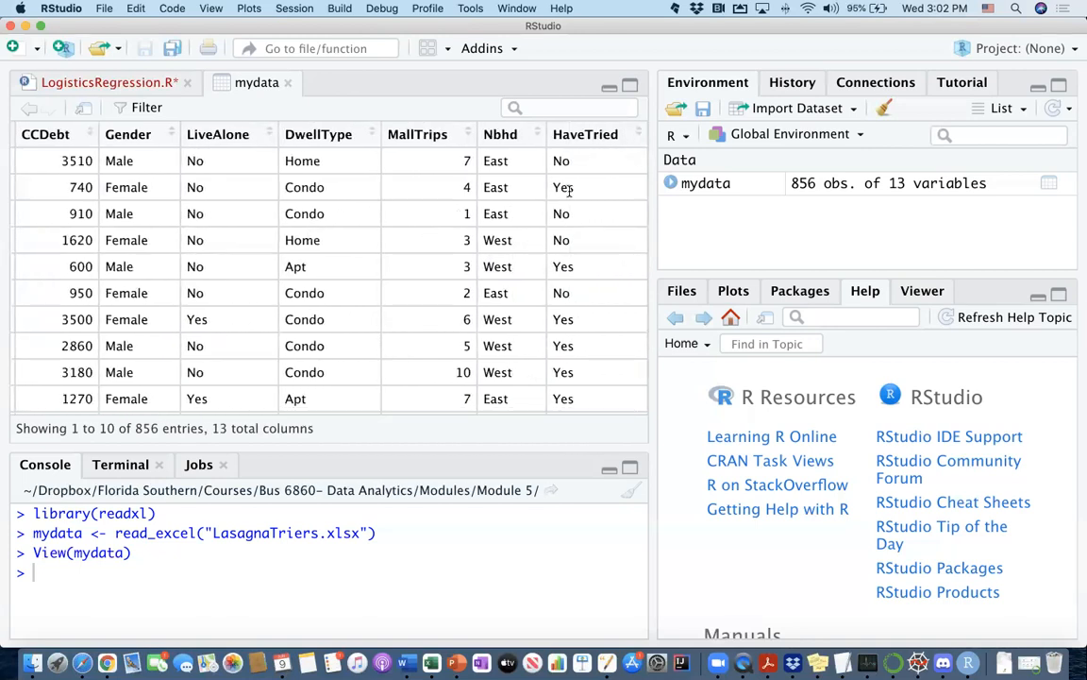
{"action": "mouse_move", "coordinate": [589, 187]}
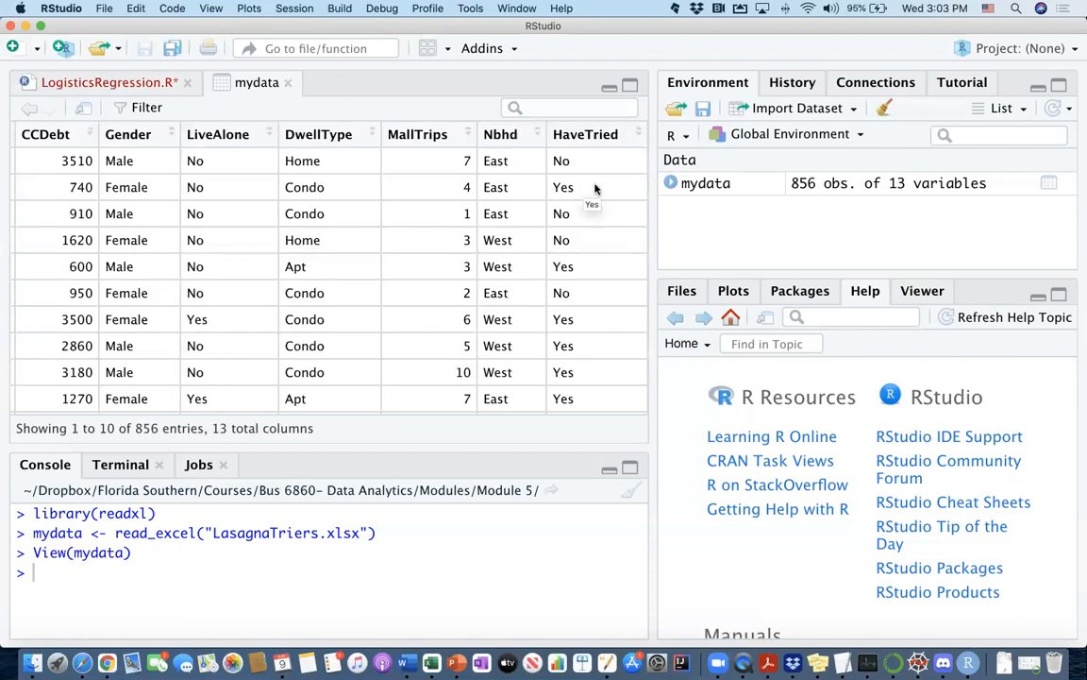
{"action": "mouse_move", "coordinate": [576, 242]}
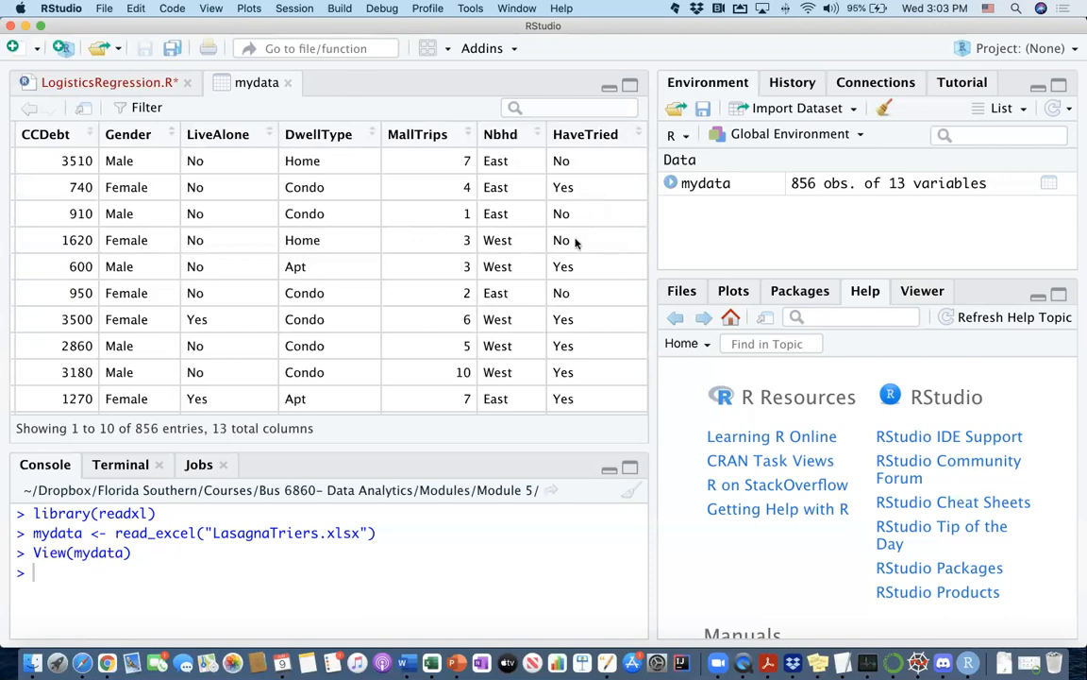
{"action": "mouse_move", "coordinate": [582, 238]}
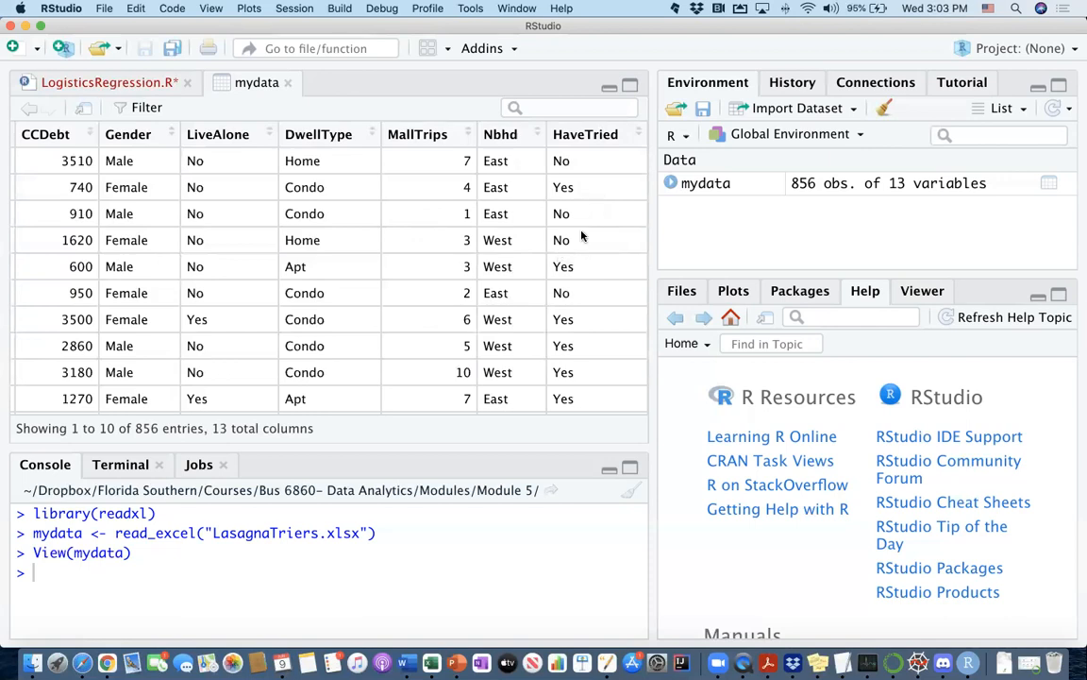
{"action": "mouse_move", "coordinate": [589, 174]}
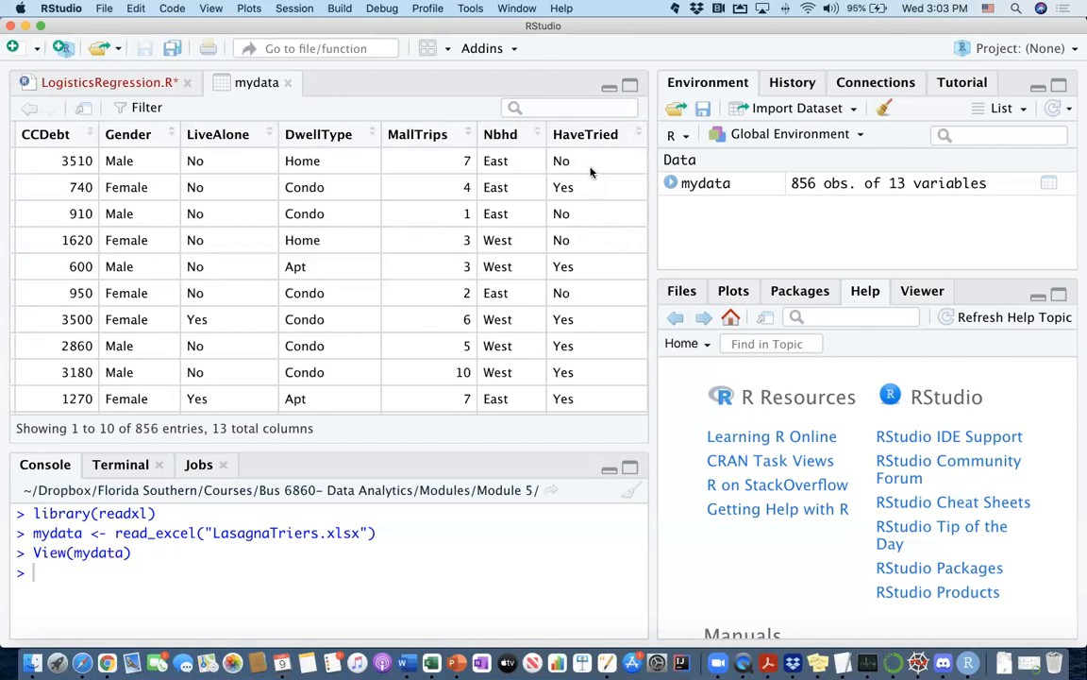
{"action": "mouse_move", "coordinate": [570, 234]}
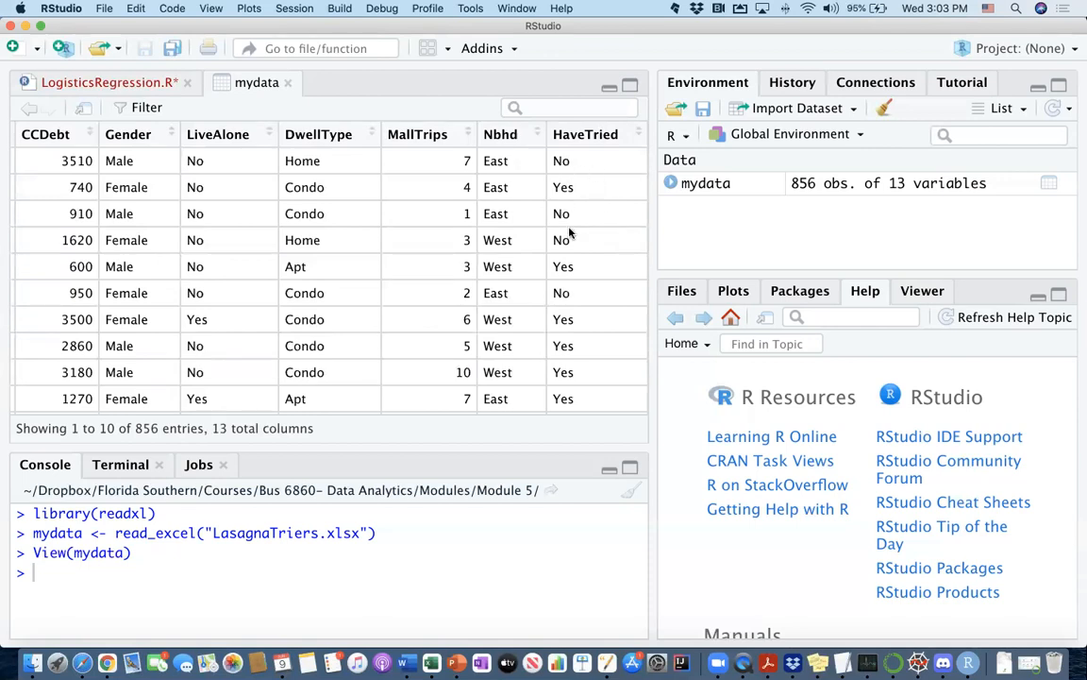
{"action": "mouse_move", "coordinate": [582, 245]}
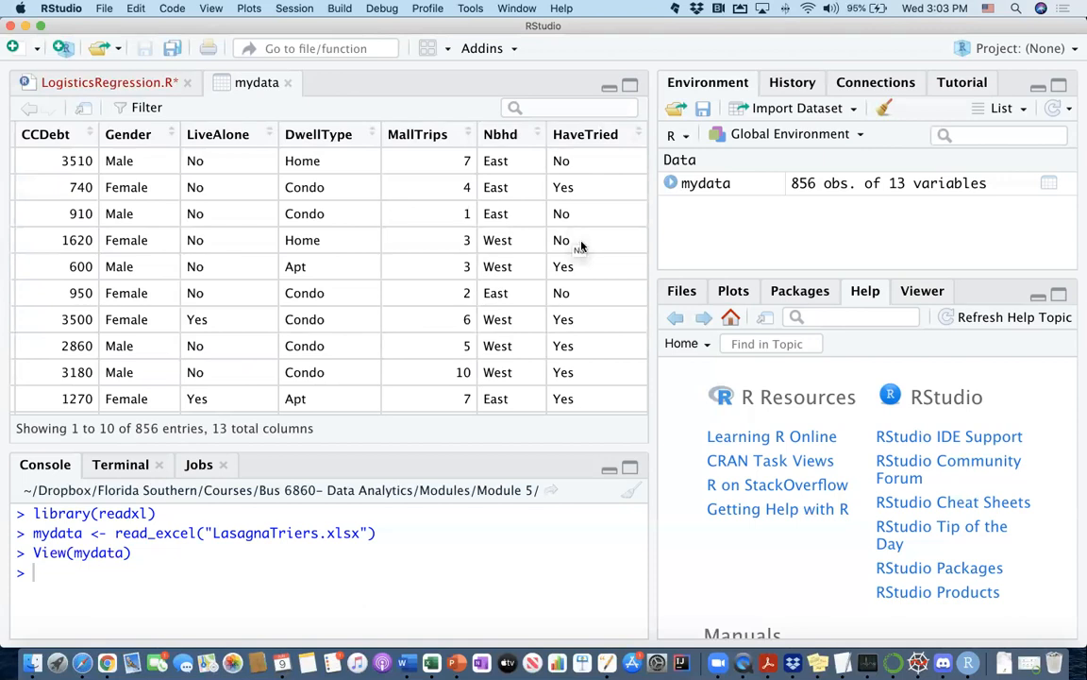
{"action": "mouse_move", "coordinate": [570, 234]}
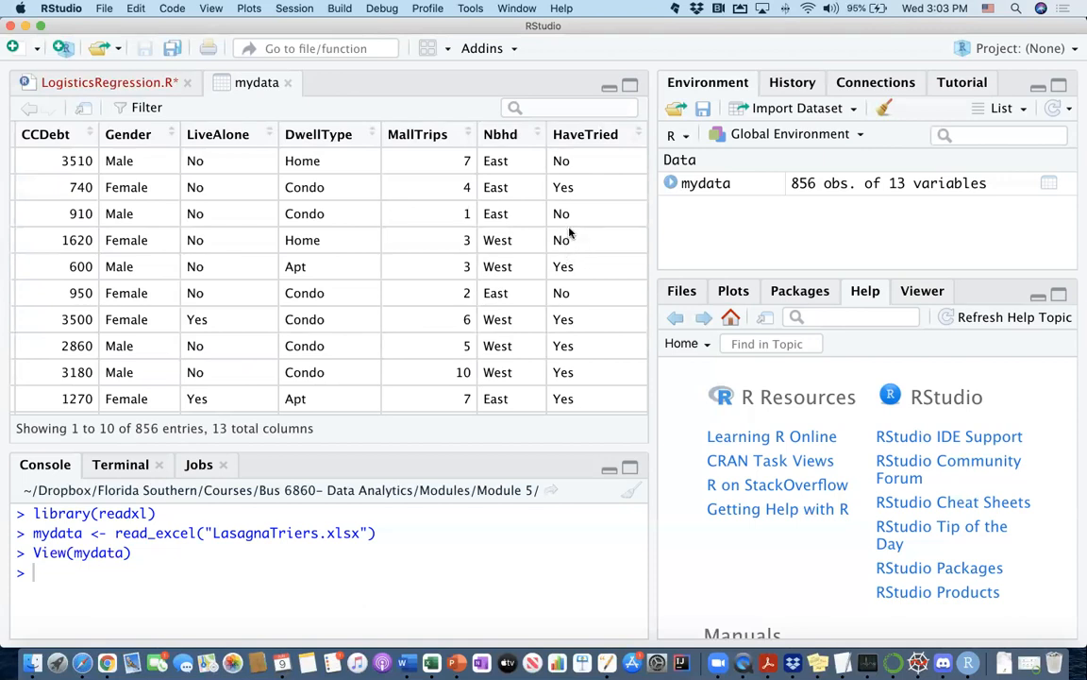
{"action": "mouse_move", "coordinate": [619, 144]}
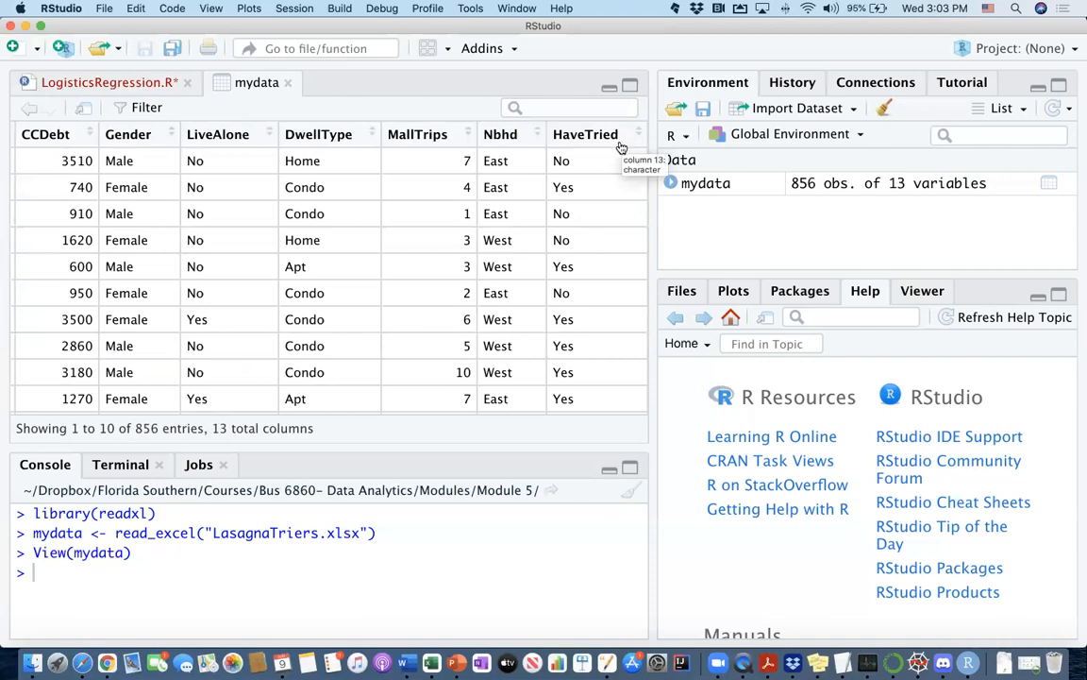
{"action": "mouse_move", "coordinate": [612, 151]}
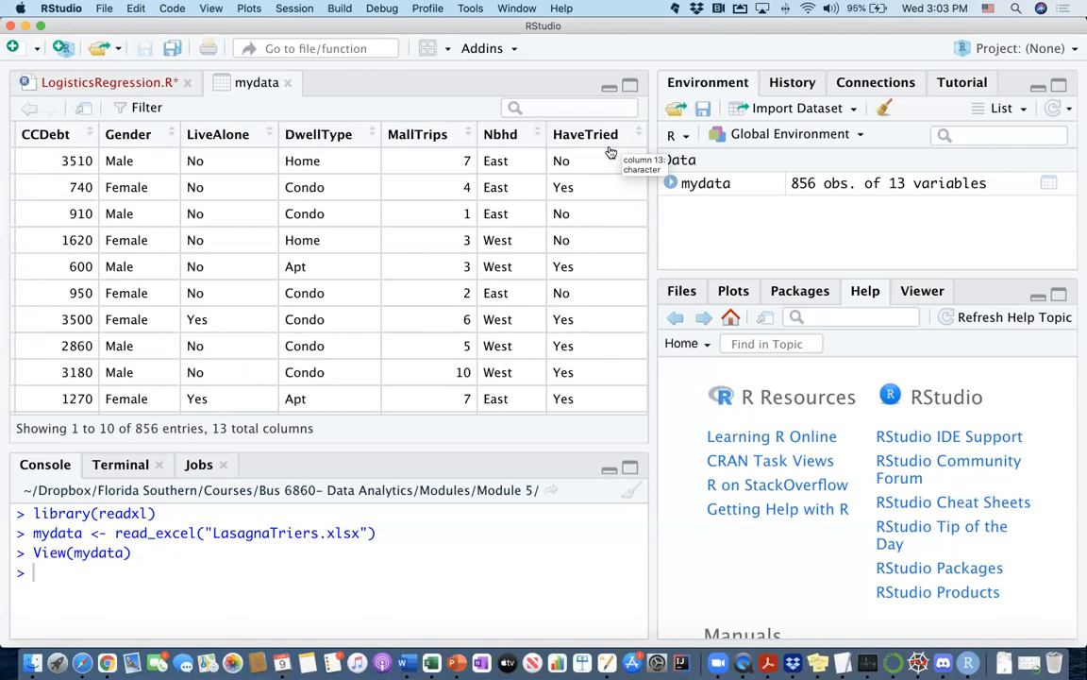
{"action": "mouse_move", "coordinate": [594, 159]}
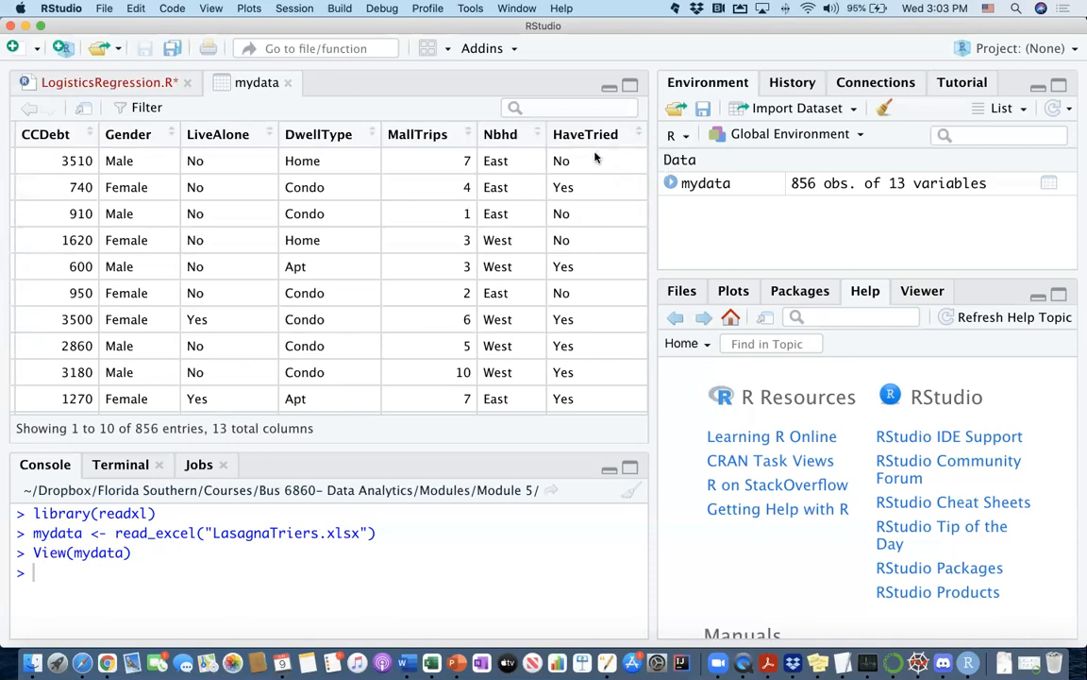
{"action": "mouse_move", "coordinate": [592, 158]}
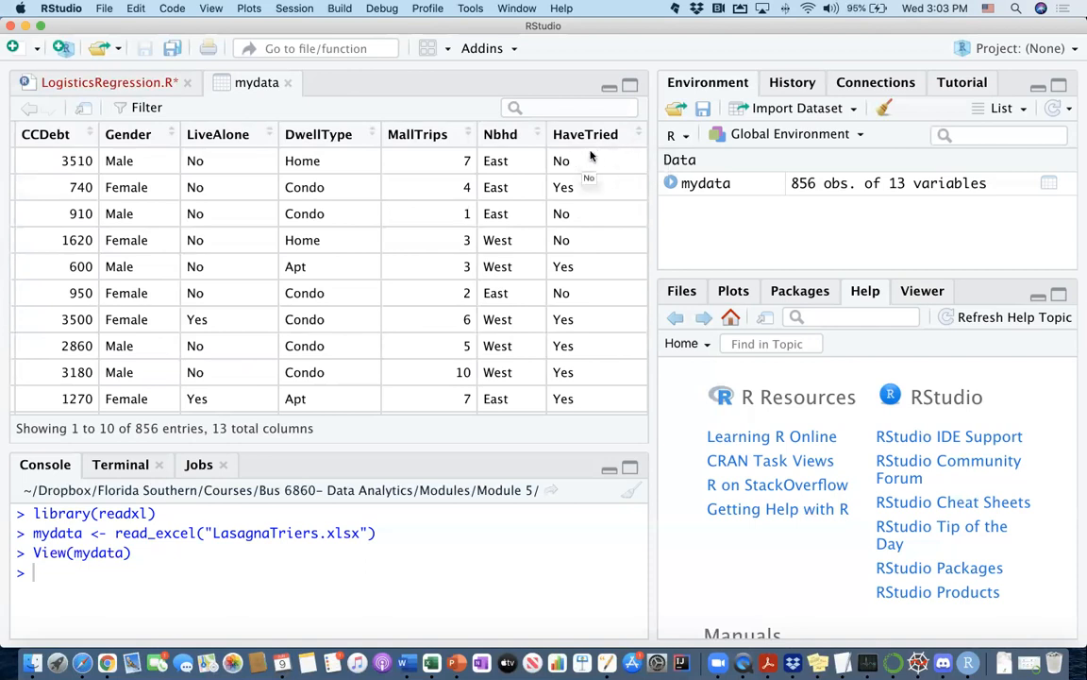
{"action": "mouse_move", "coordinate": [510, 219]}
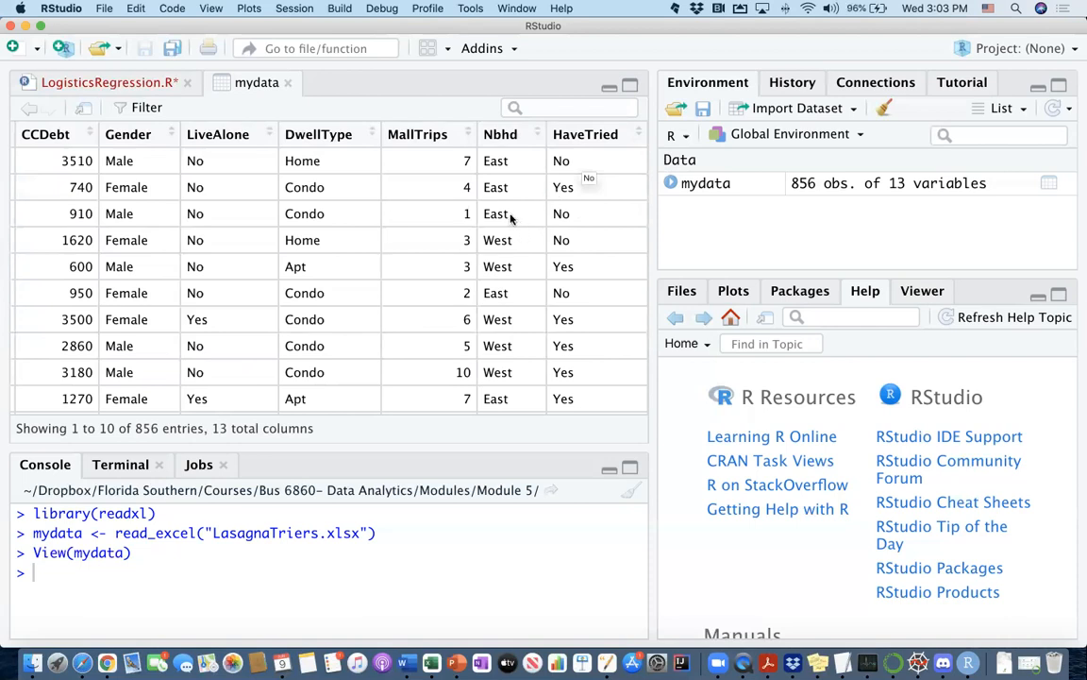
{"action": "mouse_move", "coordinate": [582, 223]}
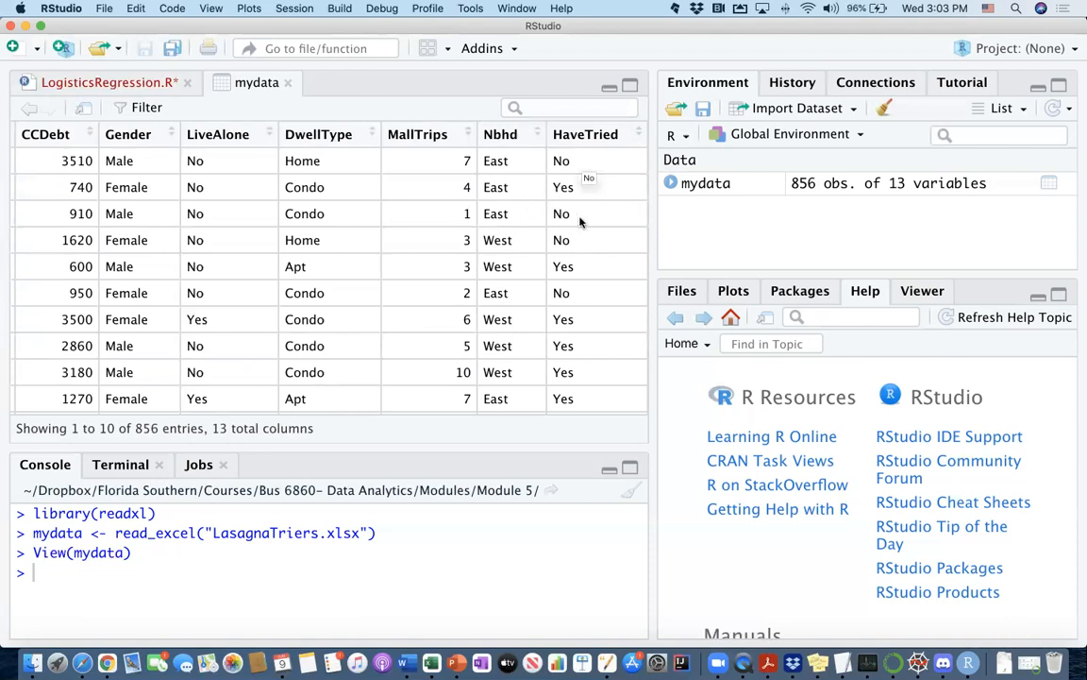
{"action": "mouse_move", "coordinate": [603, 221]}
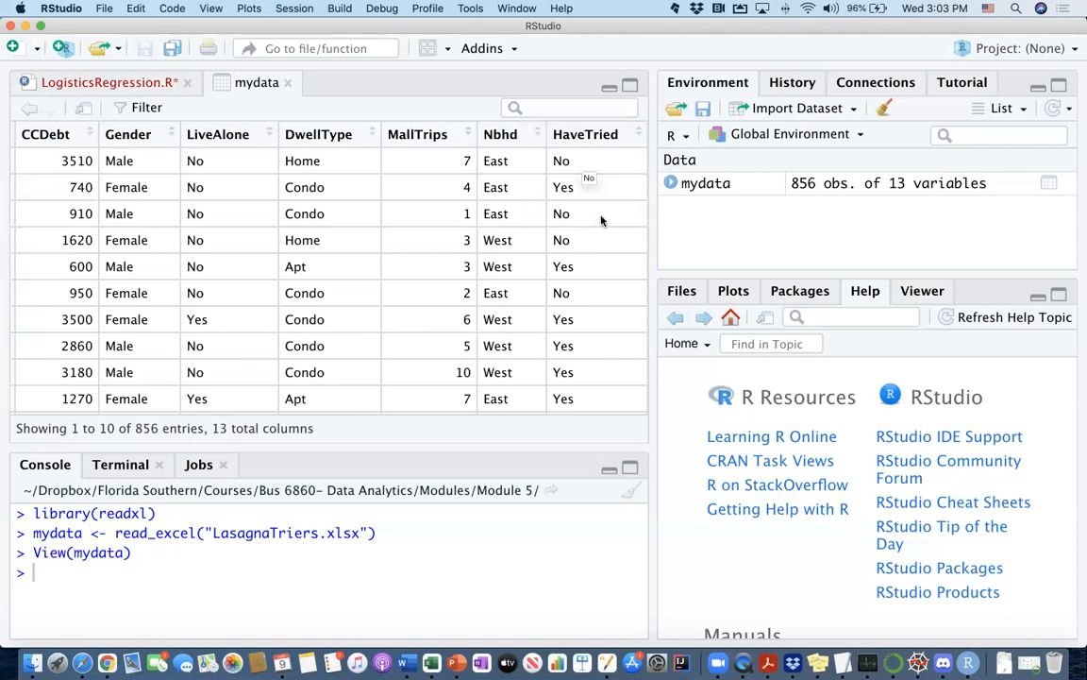
{"action": "mouse_move", "coordinate": [615, 162]}
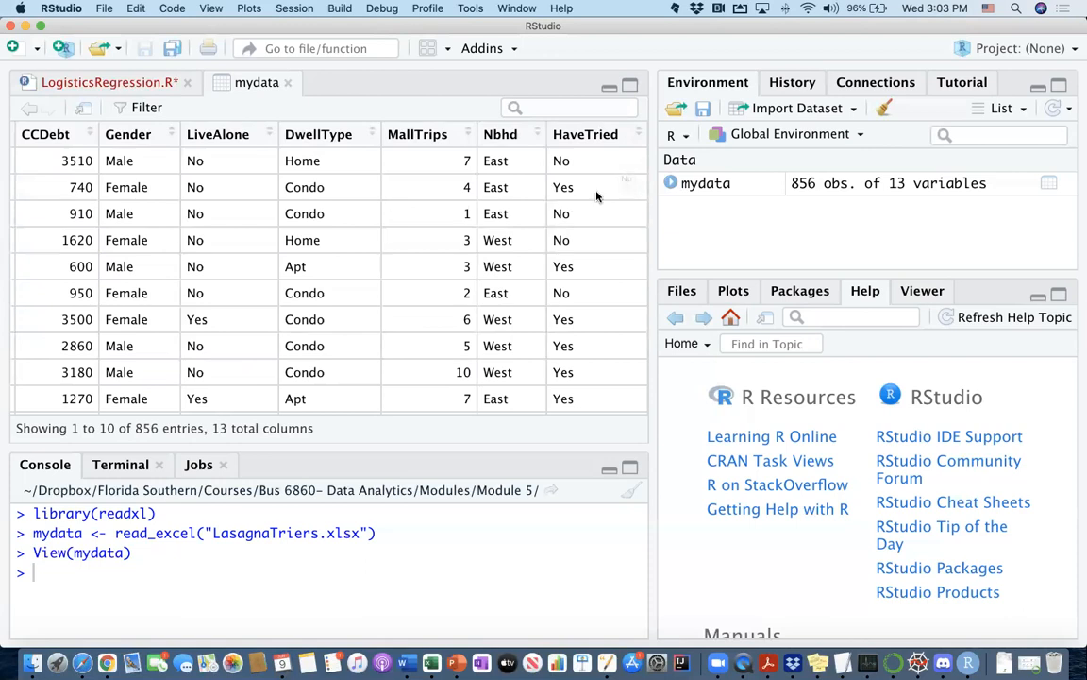
{"action": "mouse_move", "coordinate": [504, 345]}
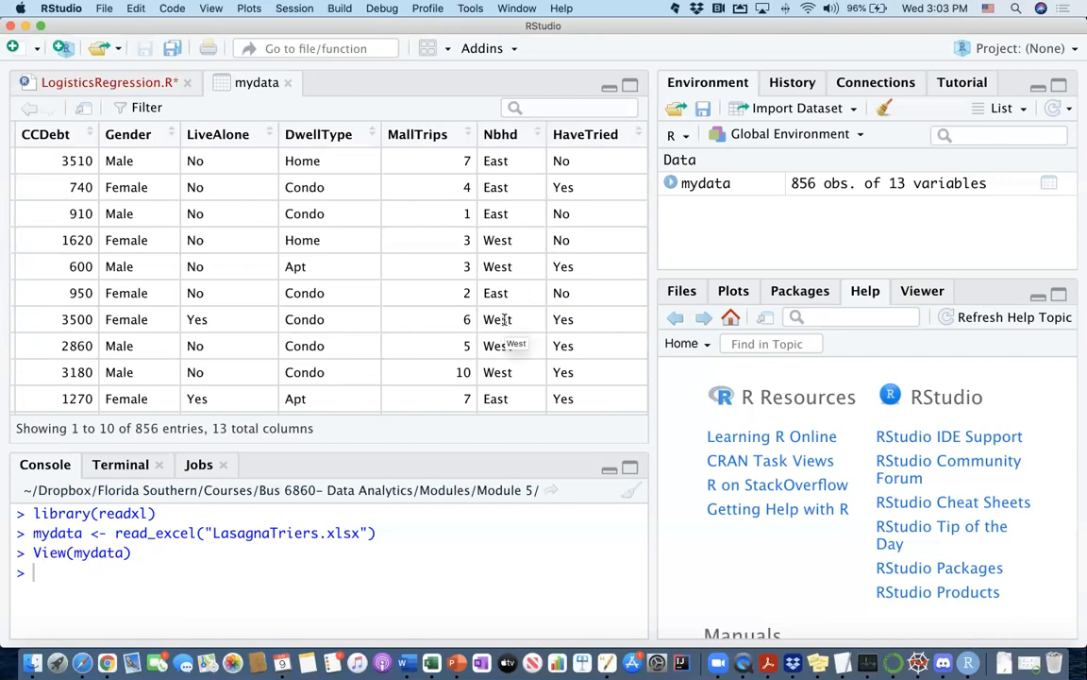
{"action": "mouse_move", "coordinate": [559, 287]}
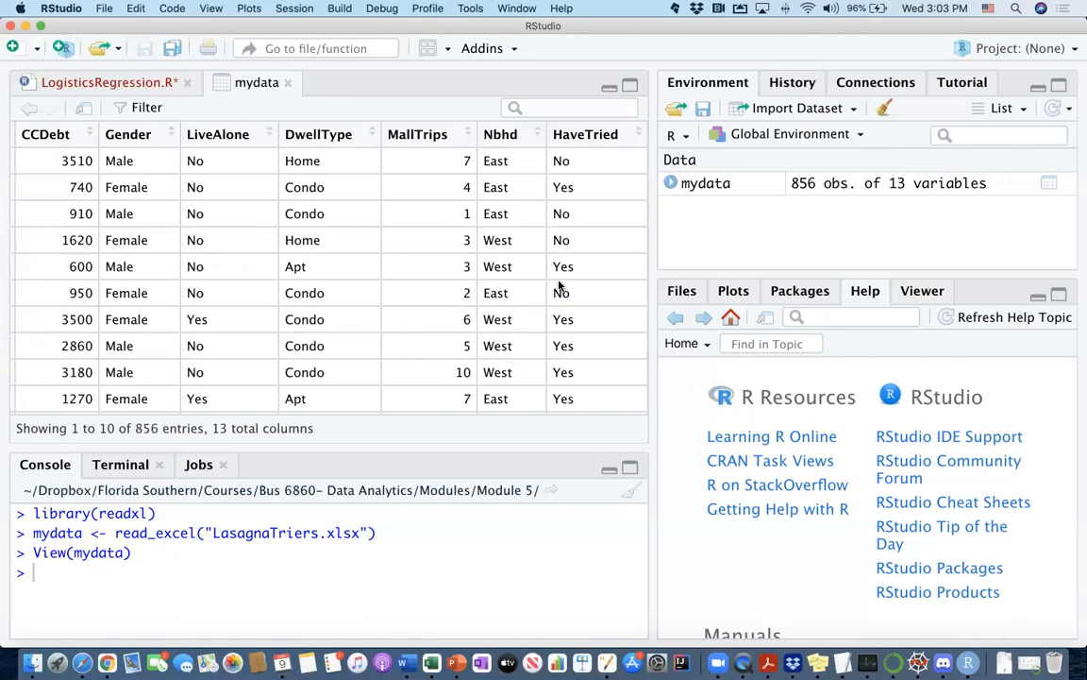
{"action": "mouse_move", "coordinate": [559, 284]}
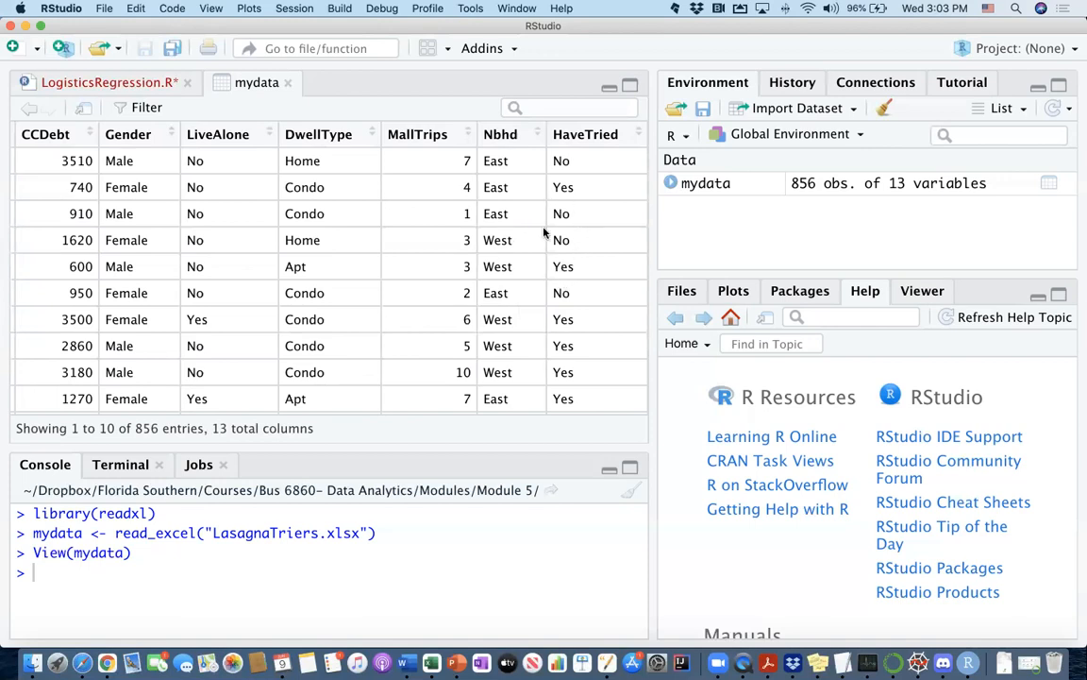
{"action": "mouse_move", "coordinate": [501, 264]}
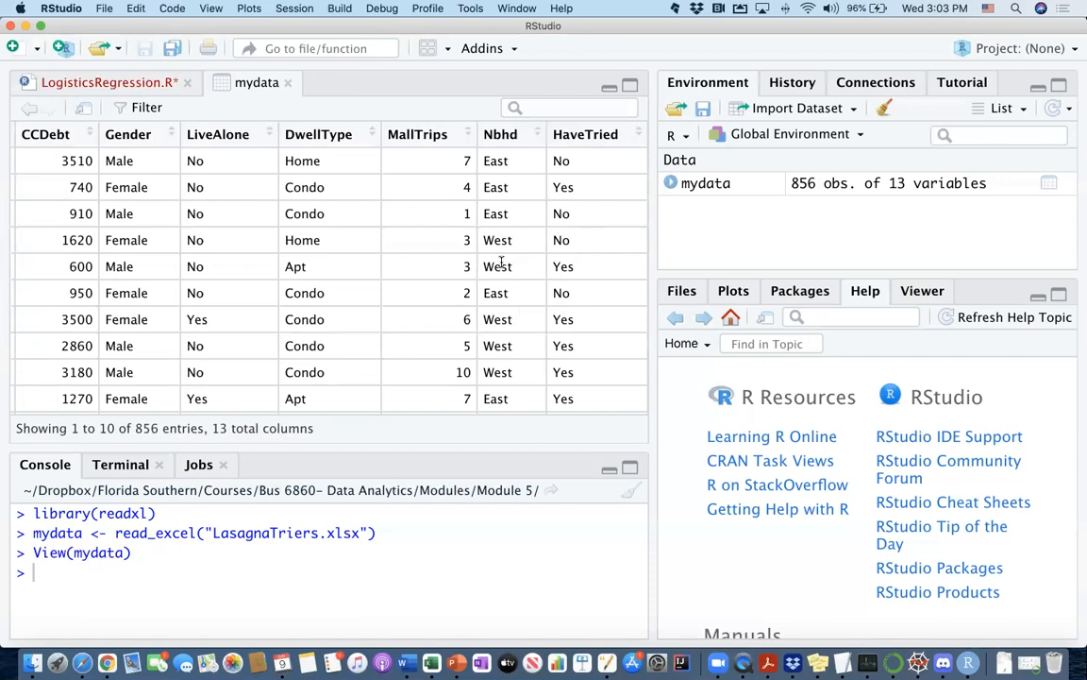
{"action": "mouse_move", "coordinate": [585, 161]}
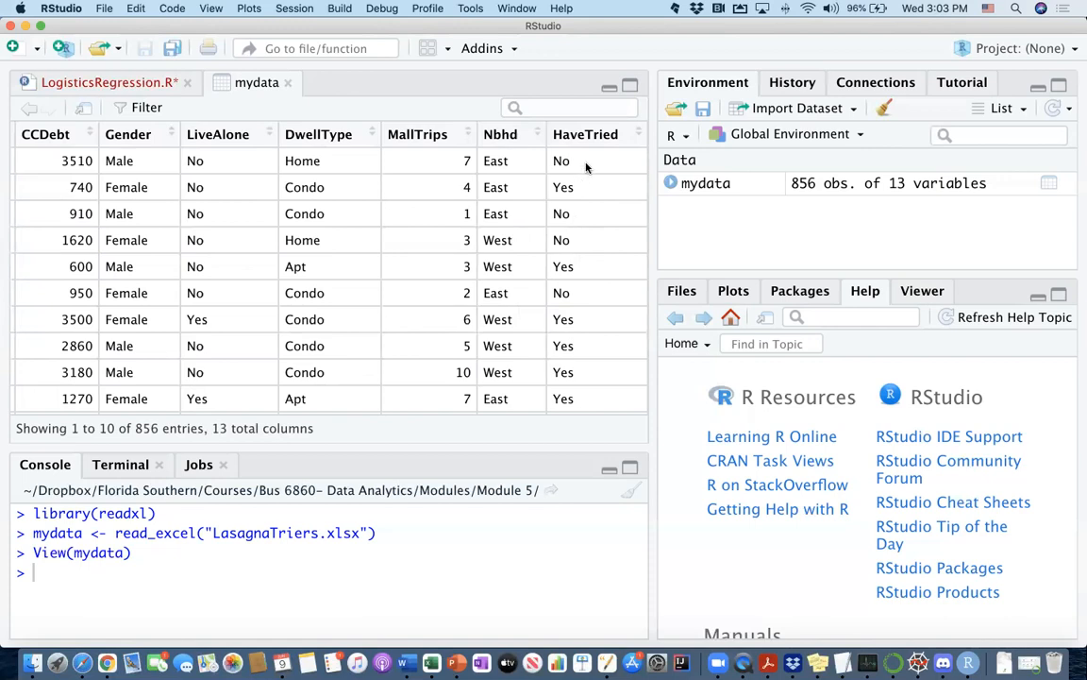
{"action": "mouse_move", "coordinate": [595, 147]}
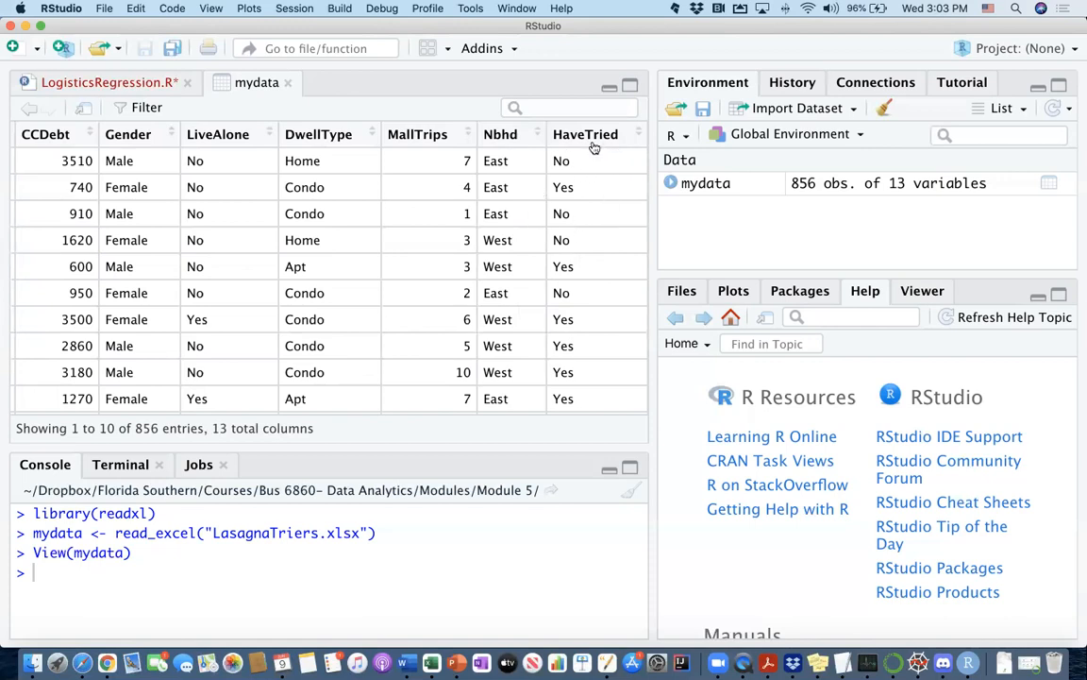
{"action": "mouse_move", "coordinate": [581, 272]}
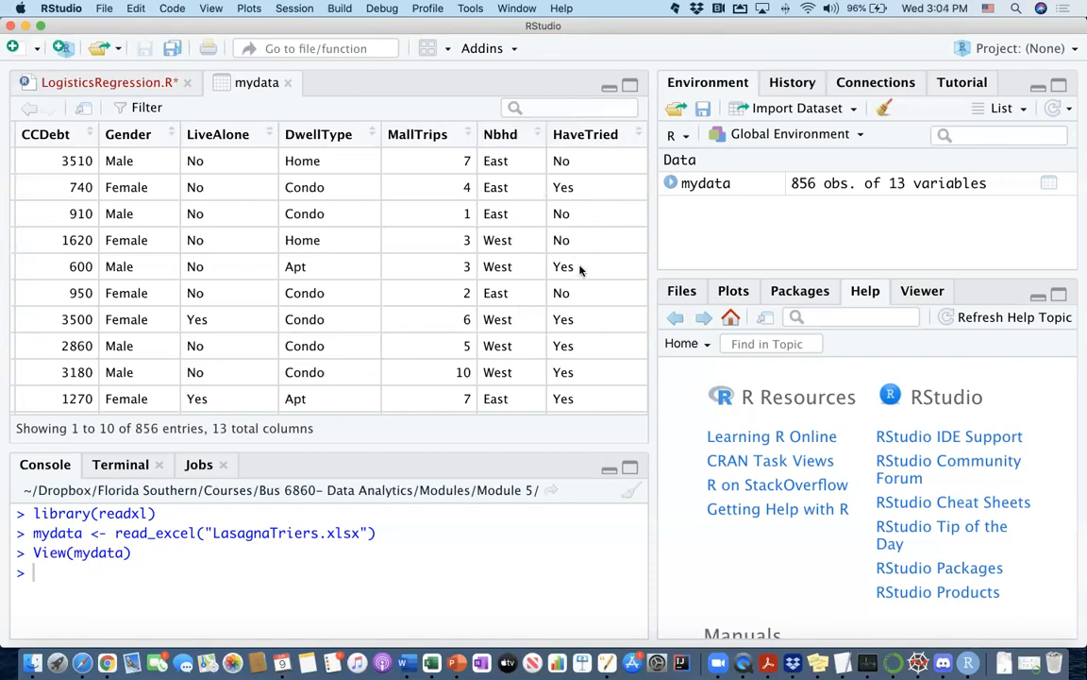
{"action": "mouse_move", "coordinate": [464, 250]}
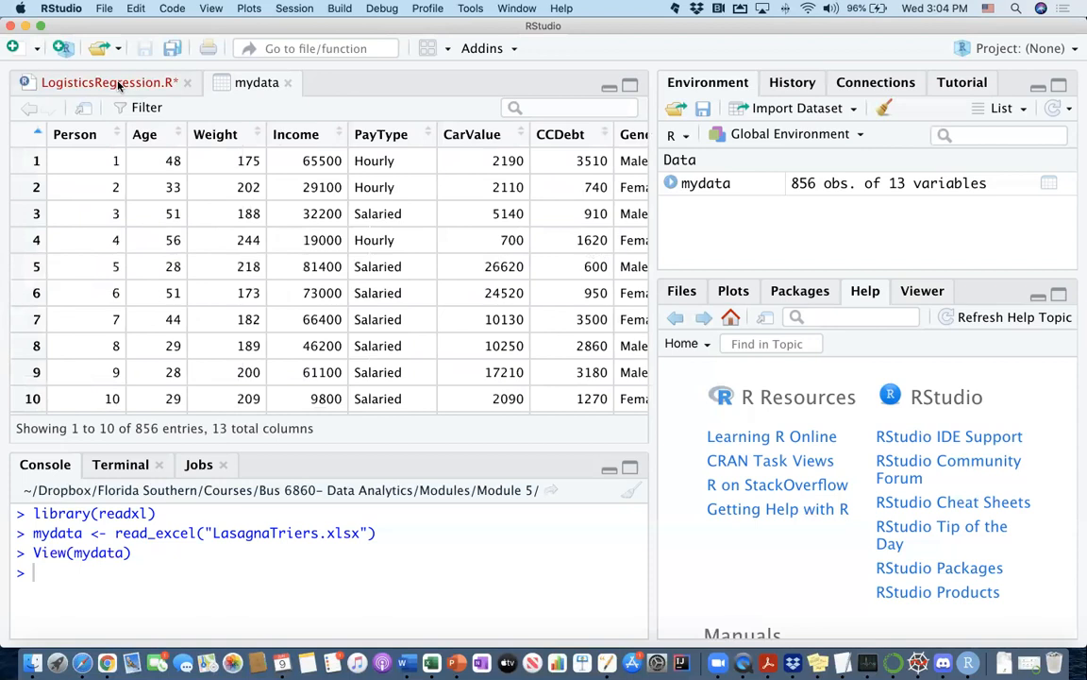
Return to LogisticsRegression.R and review str(mydata) output, noting numeric Age/Weight and character columns
{"action": "left_click", "coordinate": [106, 83]}
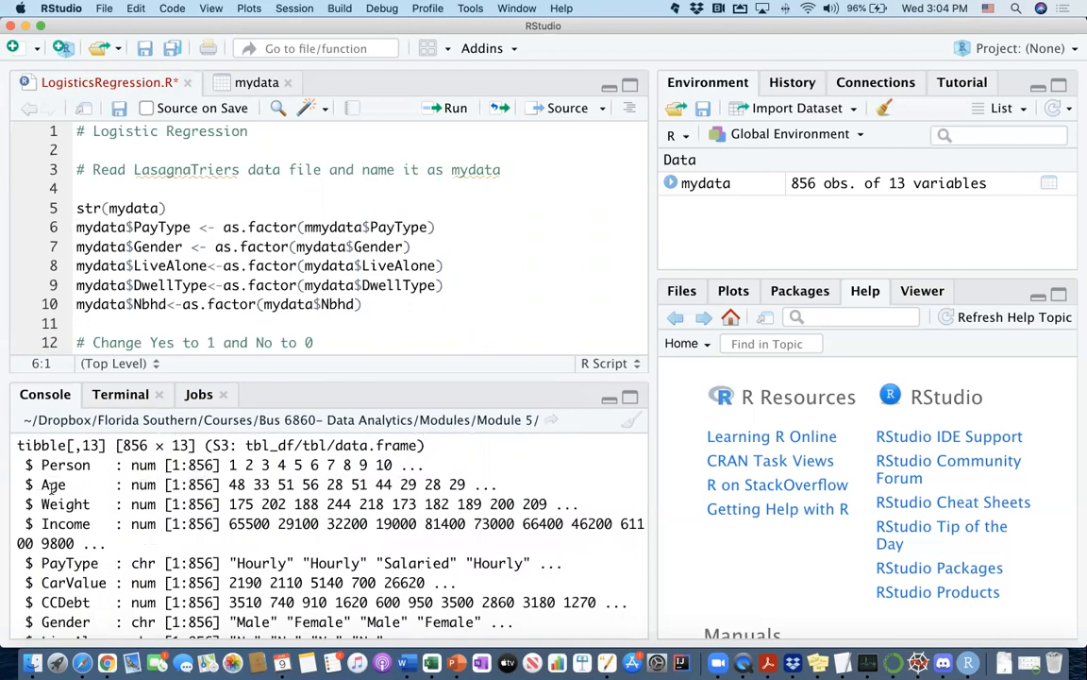
{"action": "double_click", "coordinate": [53, 483]}
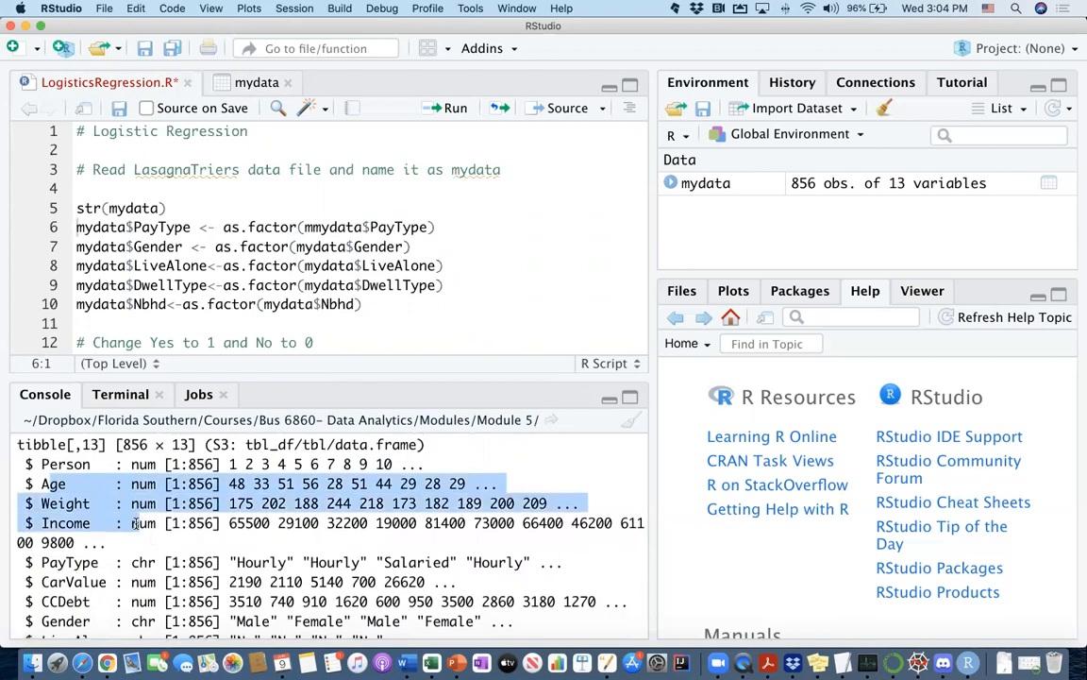
{"action": "scroll", "scroll_direction": "down", "scroll_amount": 3}
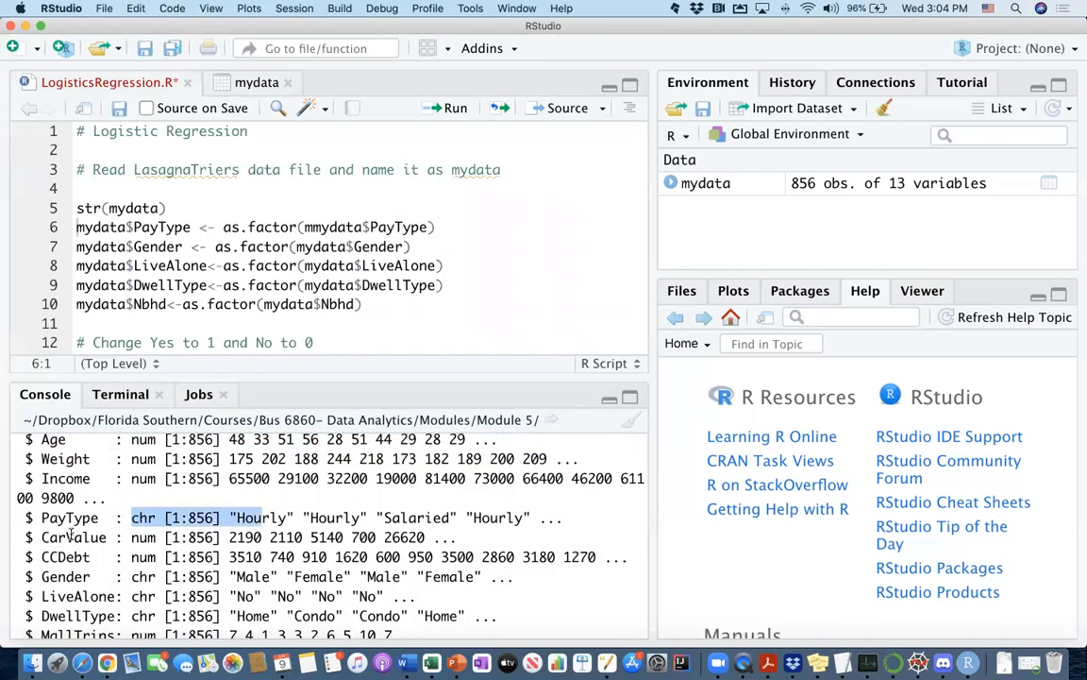
{"action": "scroll", "scroll_direction": "down", "scroll_amount": 3}
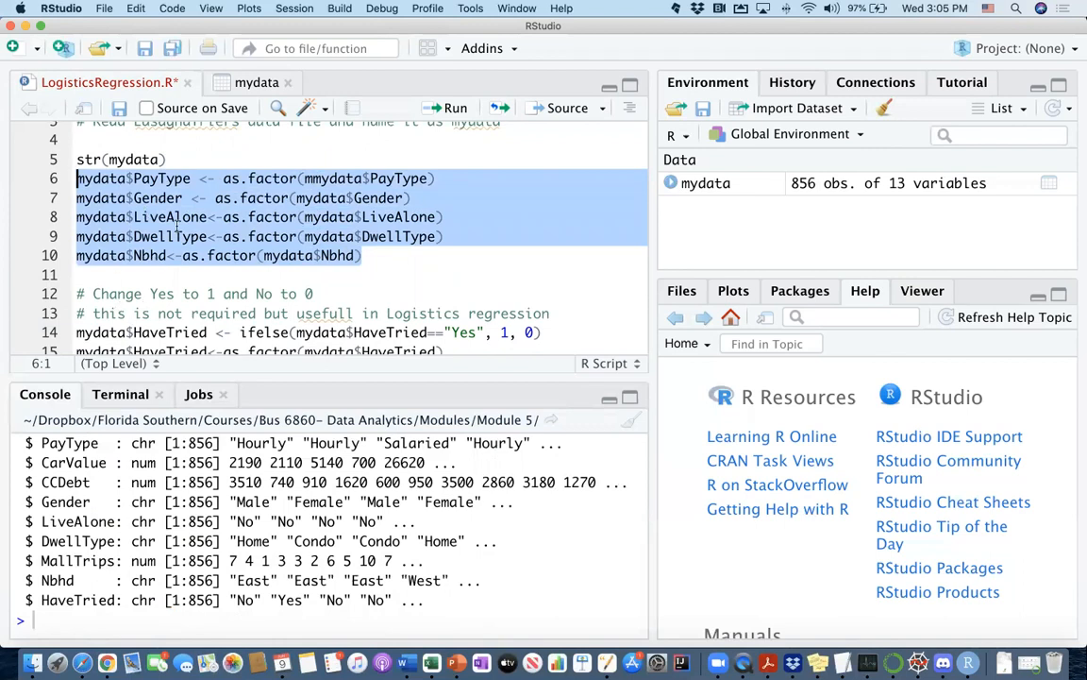
Correct mmydata to mydata in the PayType as.factor line and rerun the factor conversions
{"action": "scroll", "scroll_direction": "down", "scroll_amount": 3}
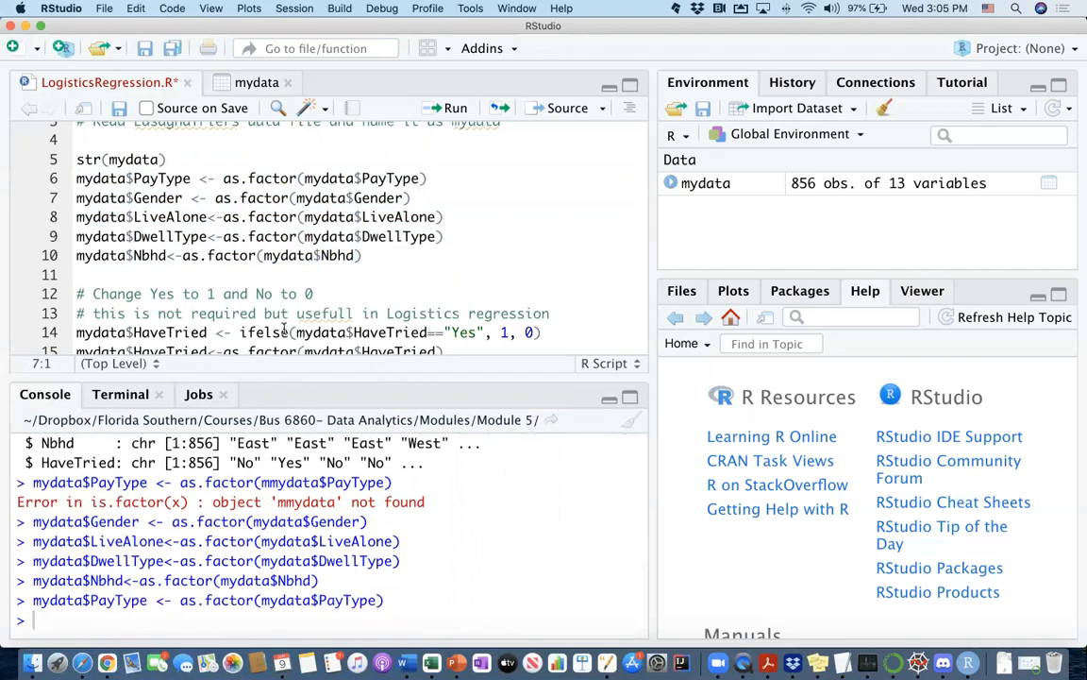
{"action": "left_click", "coordinate": [166, 158]}
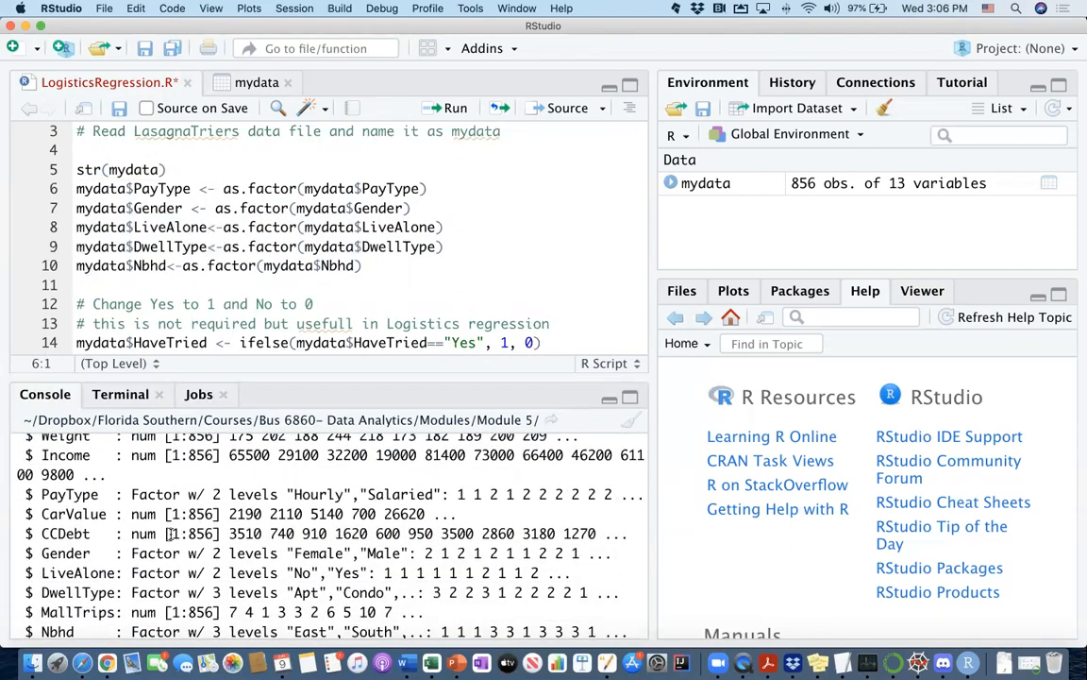
{"action": "scroll", "scroll_direction": "down", "scroll_amount": 3}
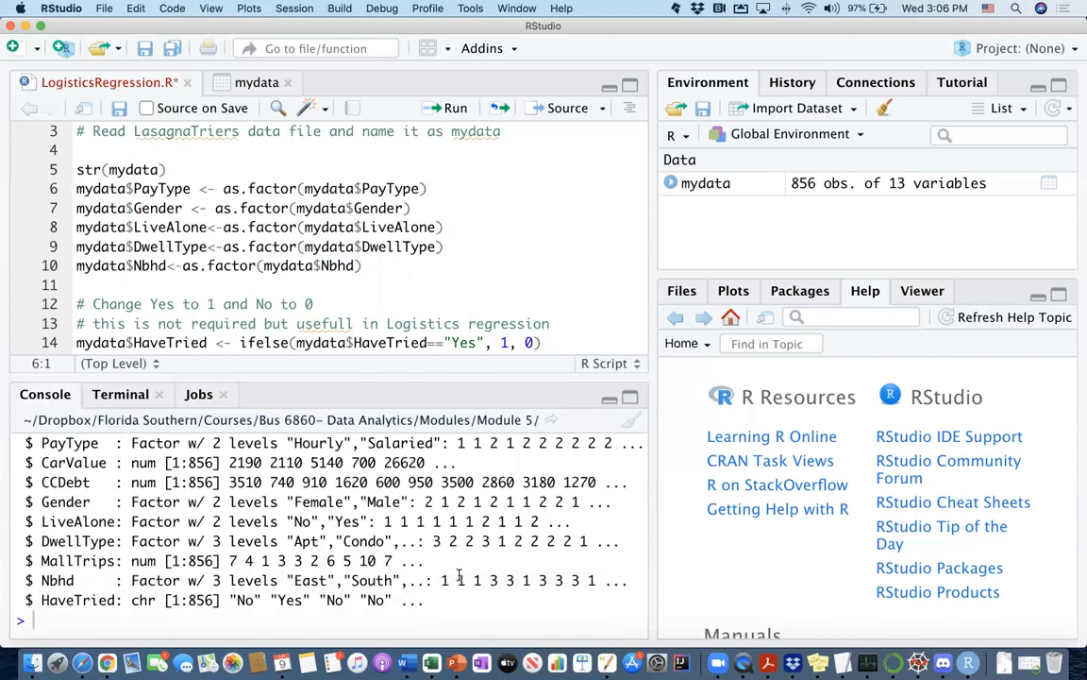
{"action": "mouse_move", "coordinate": [449, 560]}
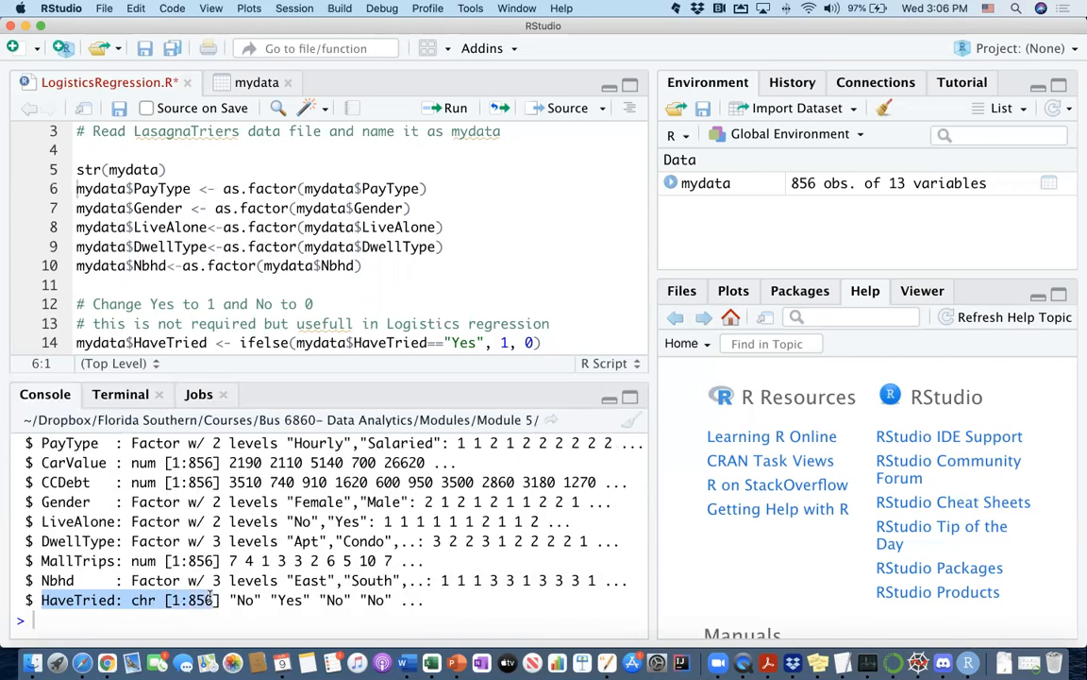
{"action": "double_click", "coordinate": [243, 601]}
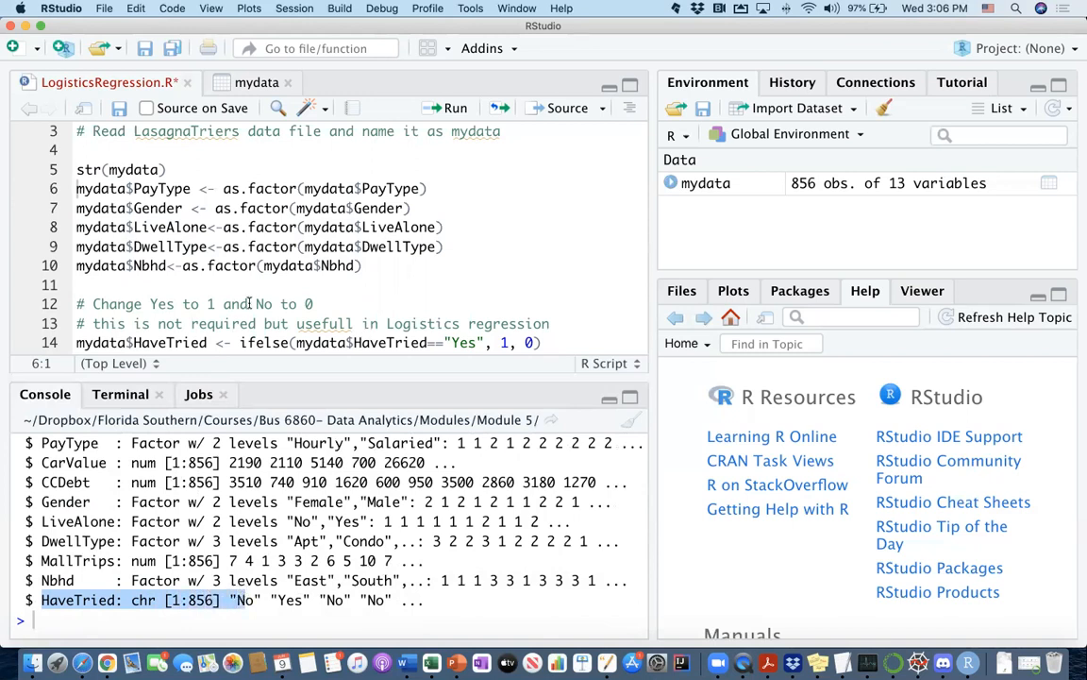
{"action": "scroll", "scroll_direction": "down", "scroll_amount": 3}
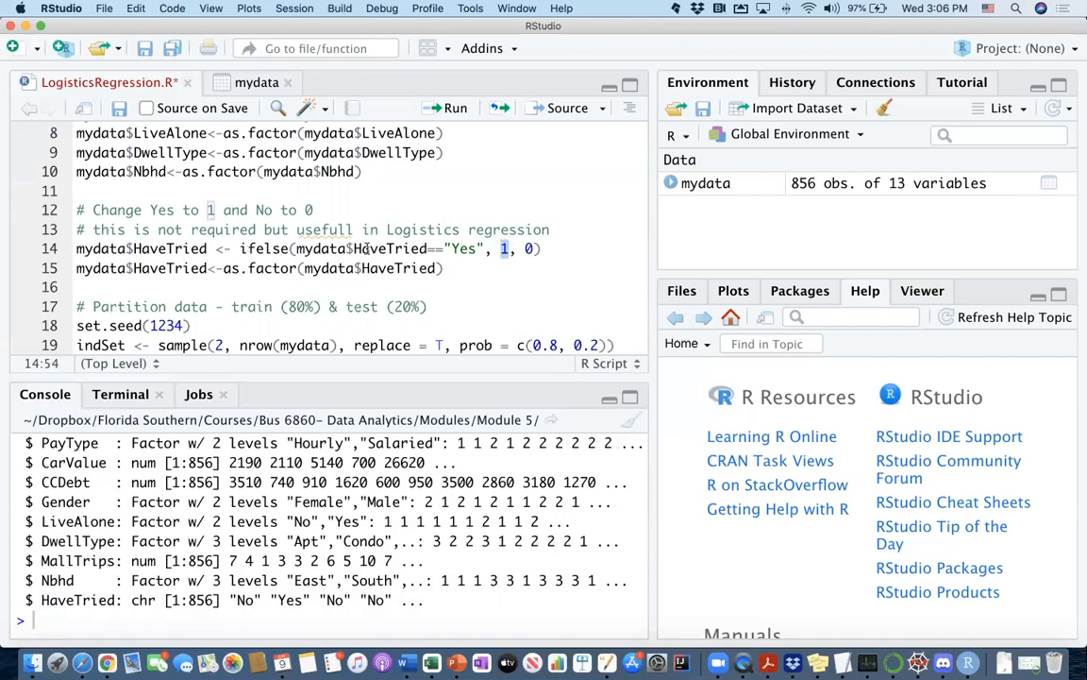
Run ifelse(mydata$HaveTried=="Yes", 1, 0) and as.factor to make HaveTried a 0/1 factor
{"action": "double_click", "coordinate": [265, 249]}
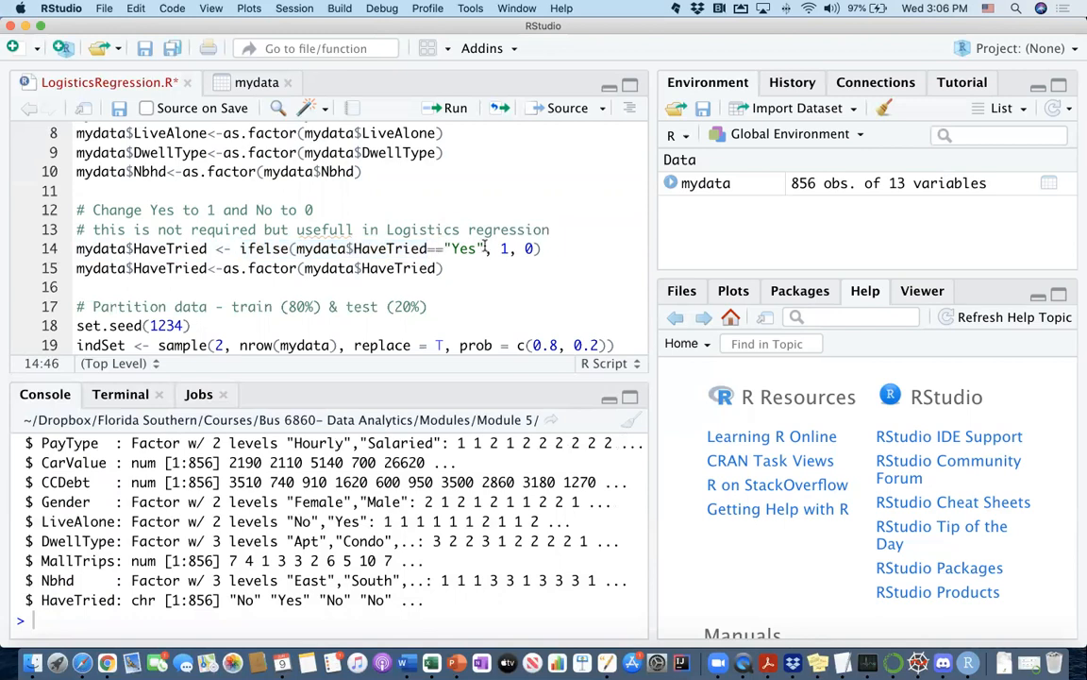
{"action": "double_click", "coordinate": [464, 249]}
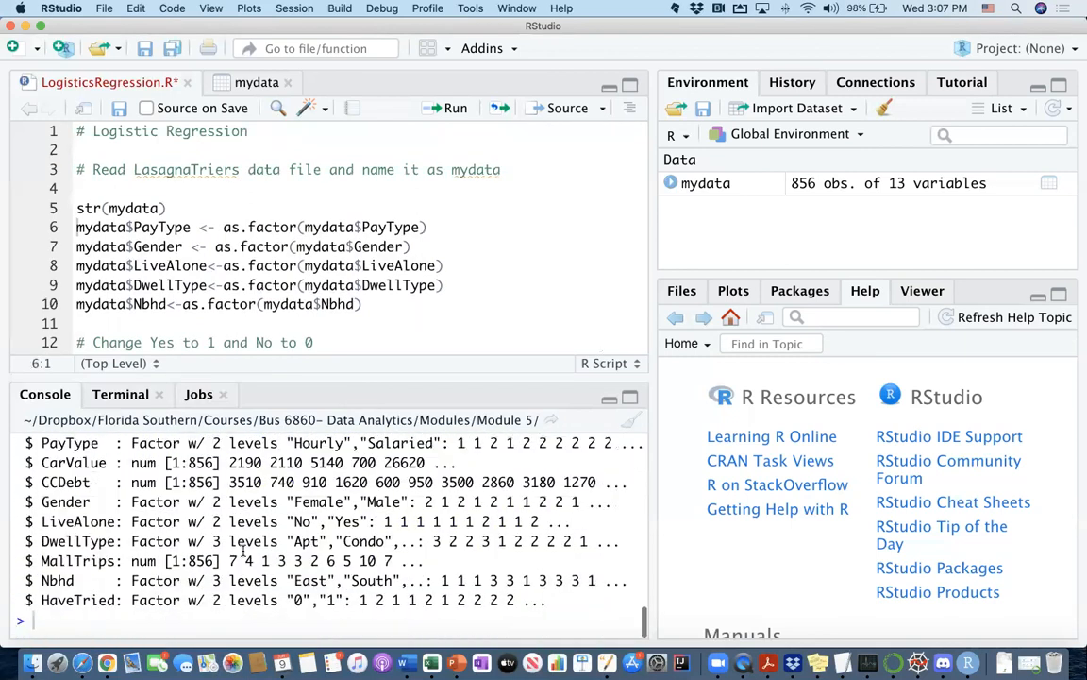
{"action": "key", "text": "Enter"}
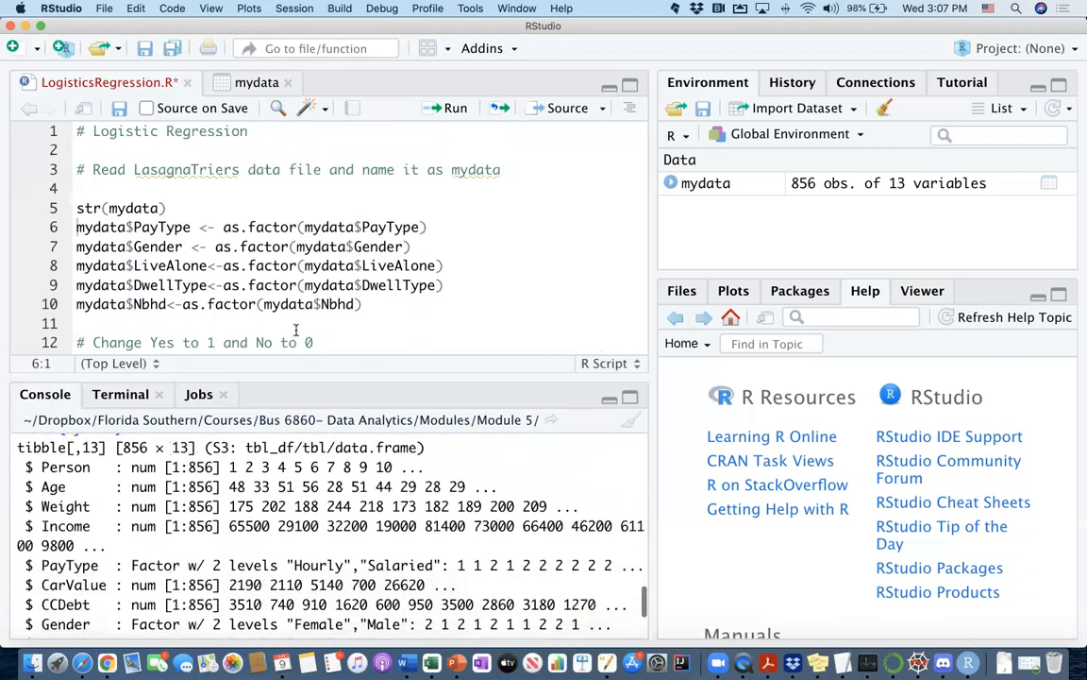
{"action": "scroll", "scroll_direction": "down", "scroll_amount": 3}
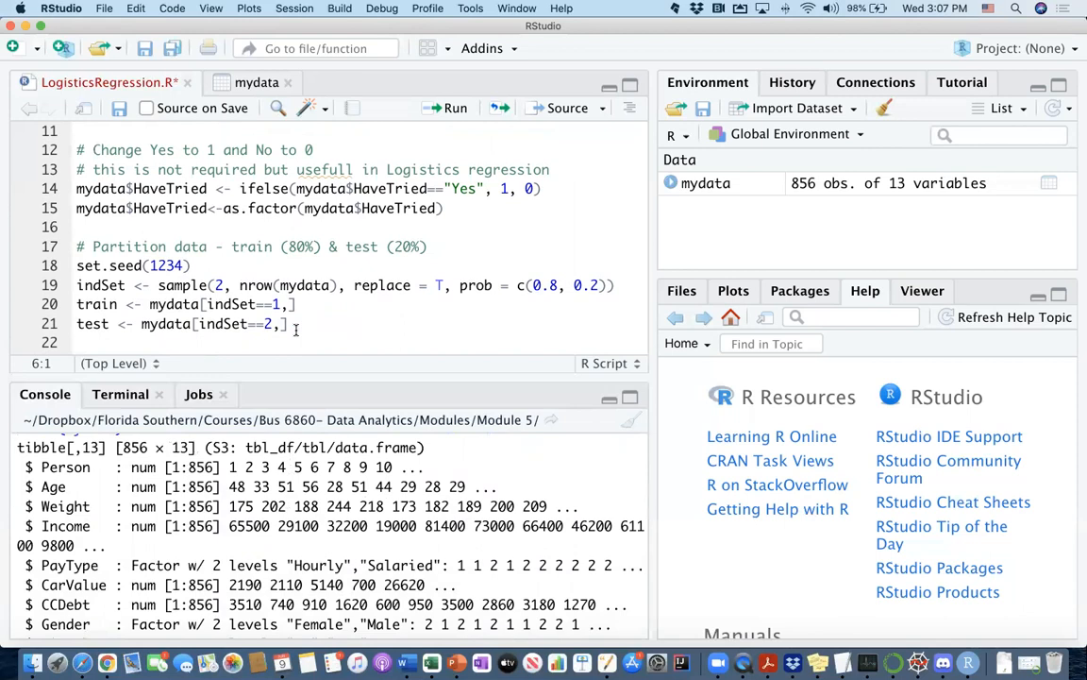
{"action": "scroll", "scroll_direction": "down", "scroll_amount": 3}
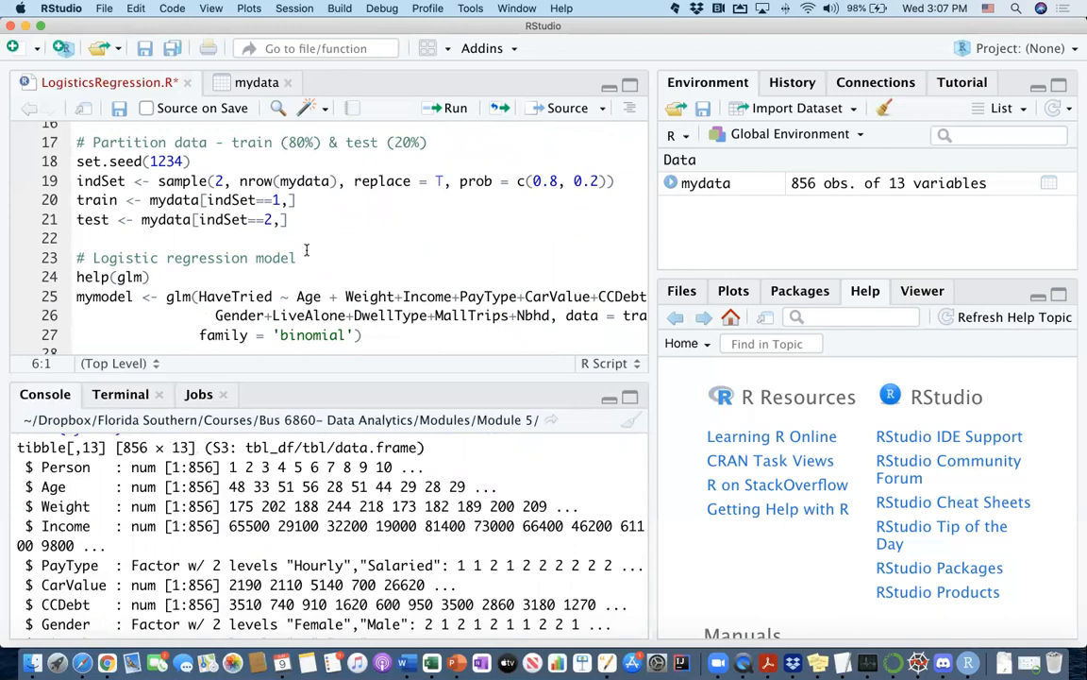
{"action": "mouse_move", "coordinate": [585, 91]}
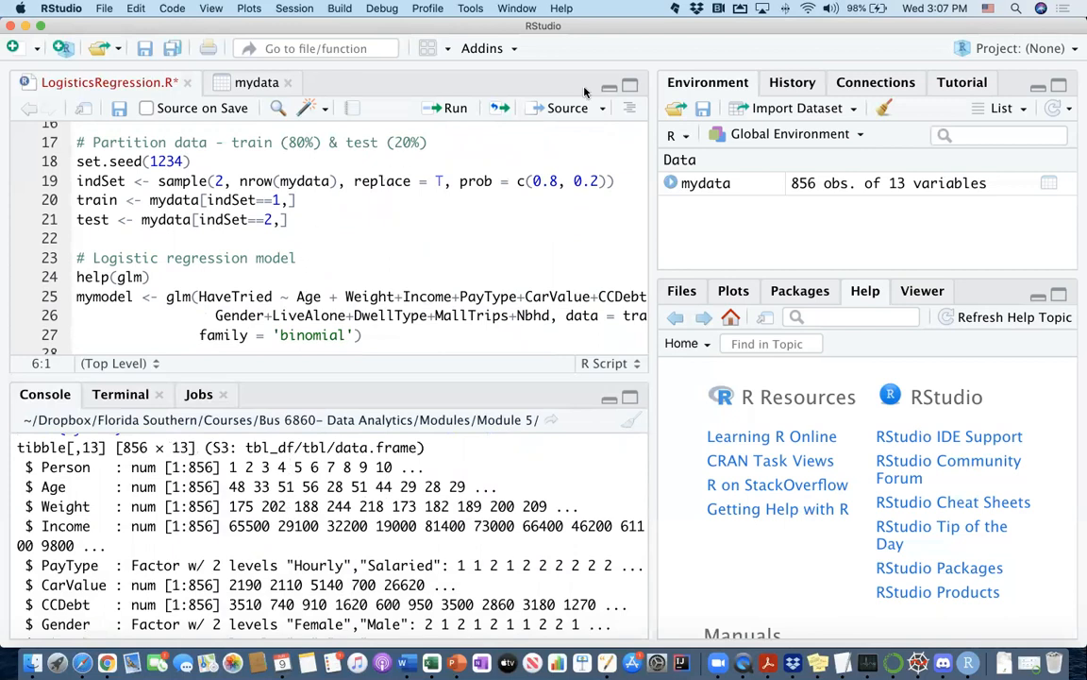